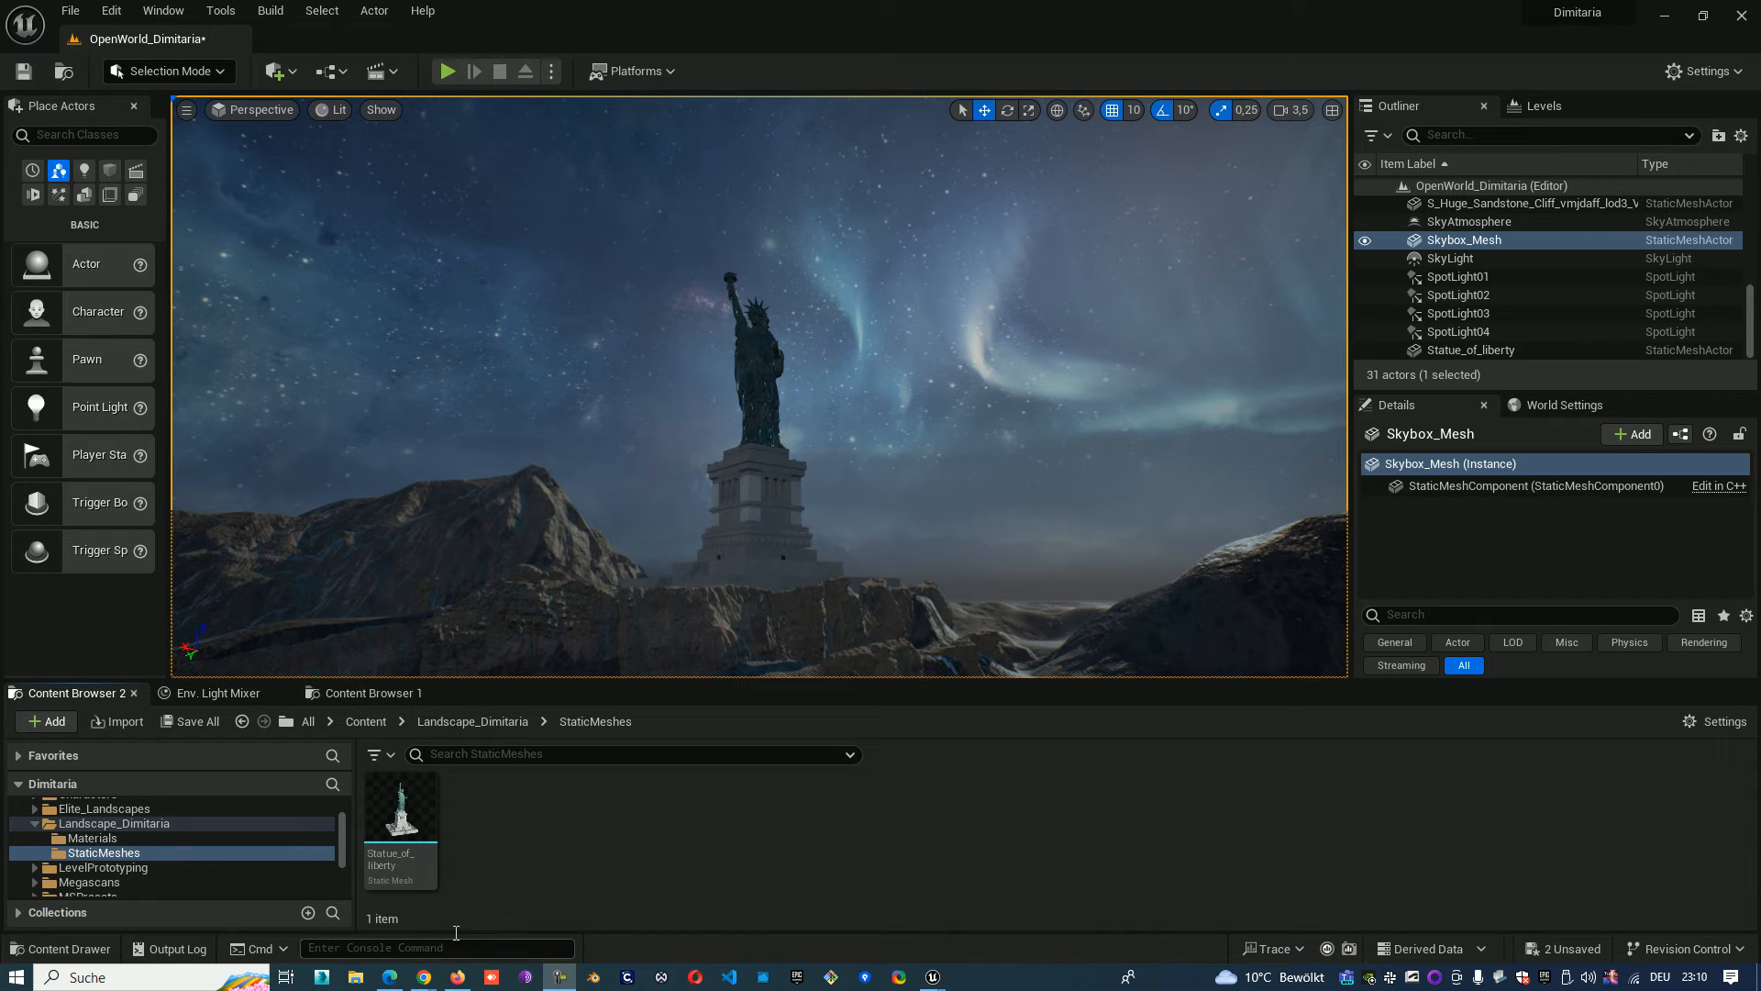
Step: Select the Statue_of_liberty static mesh asset in the StaticMeshes folder
click(398, 803)
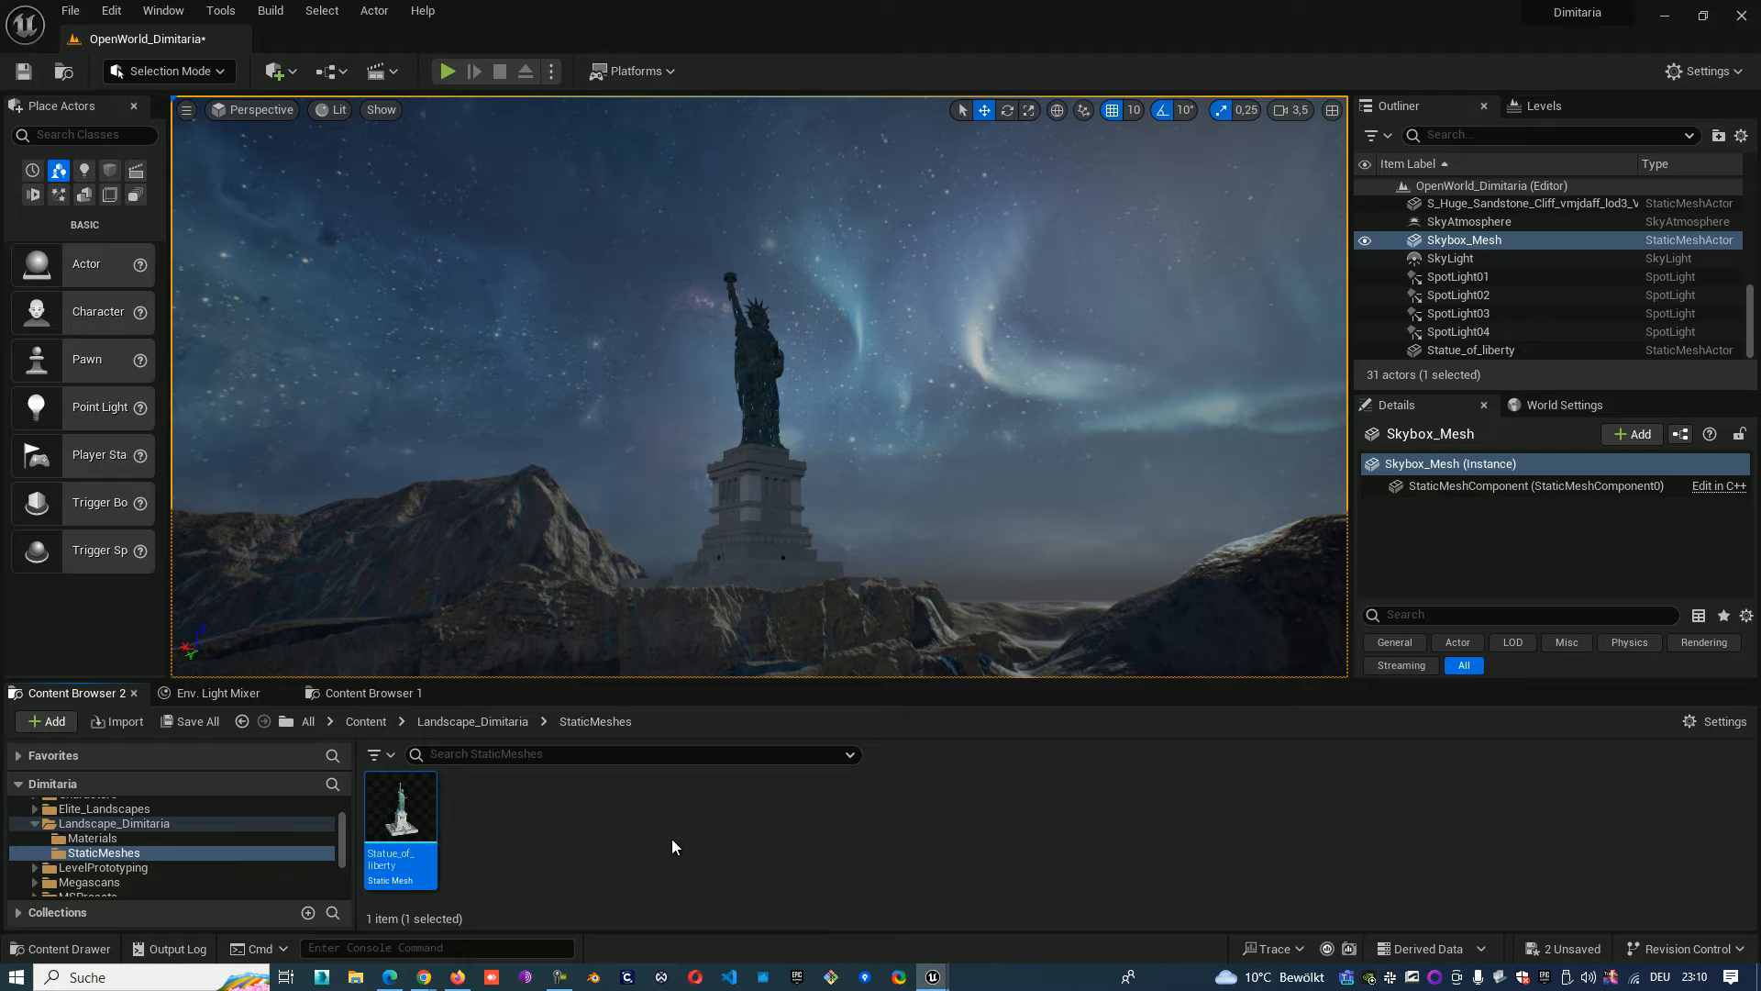
mouse_move(499, 830)
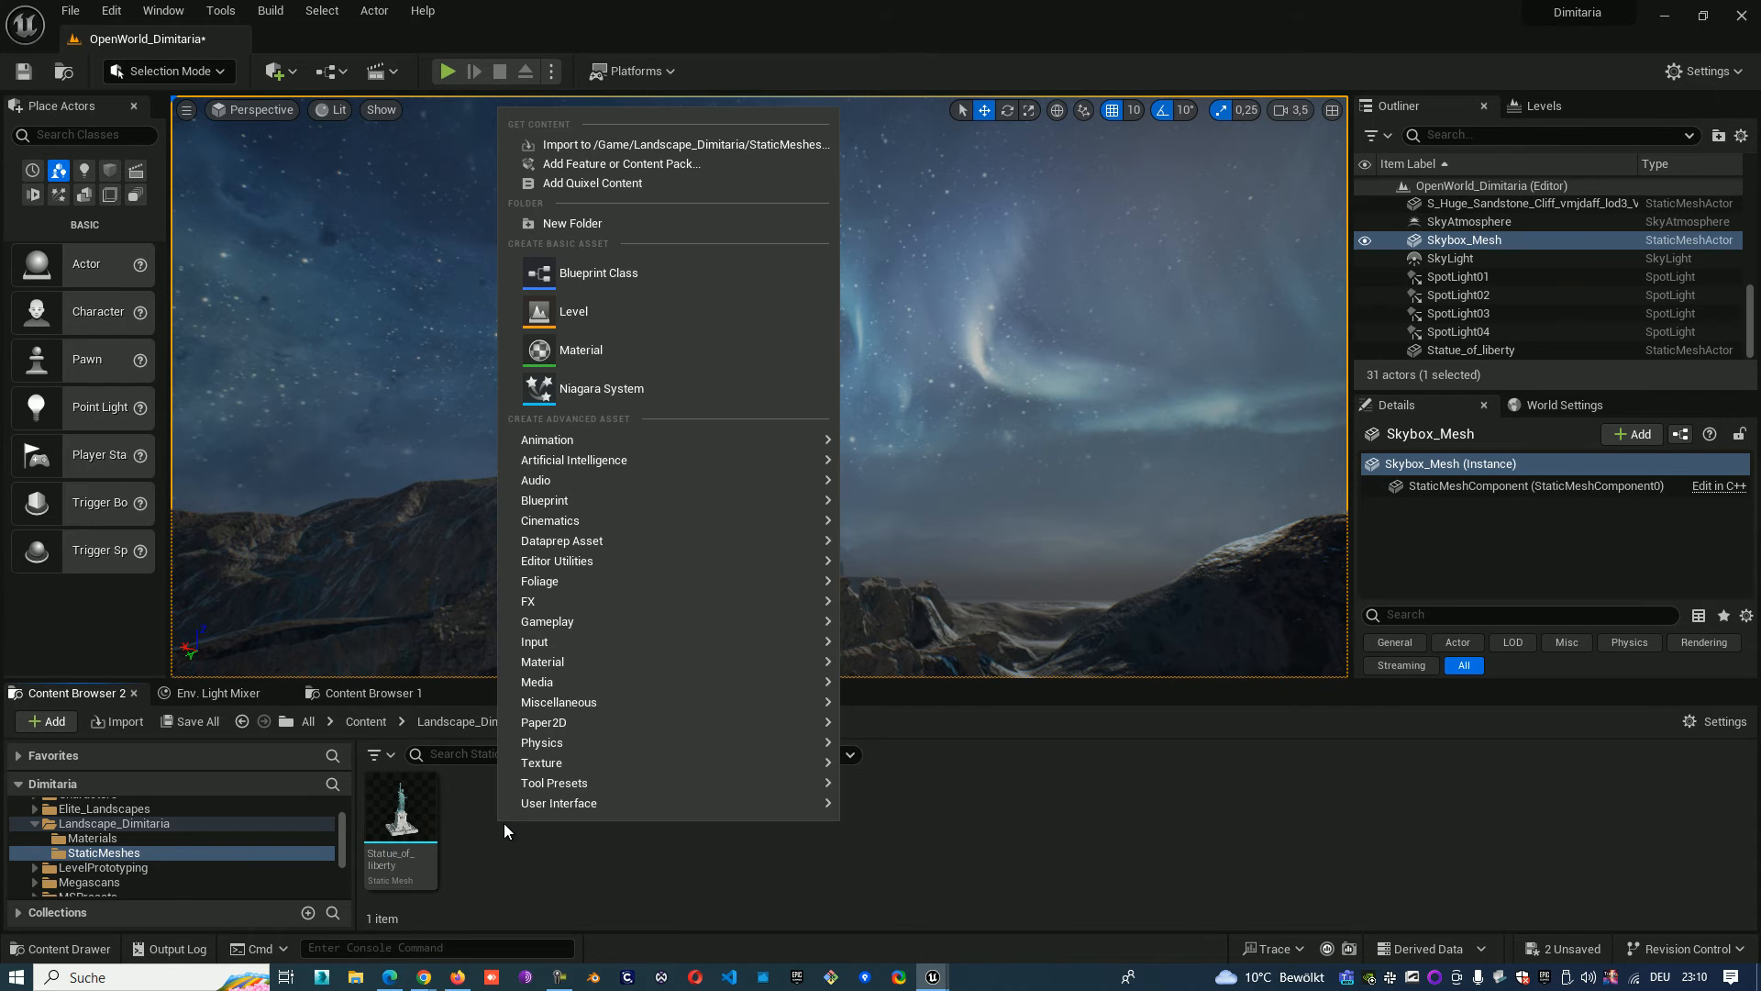
mouse_move(636, 312)
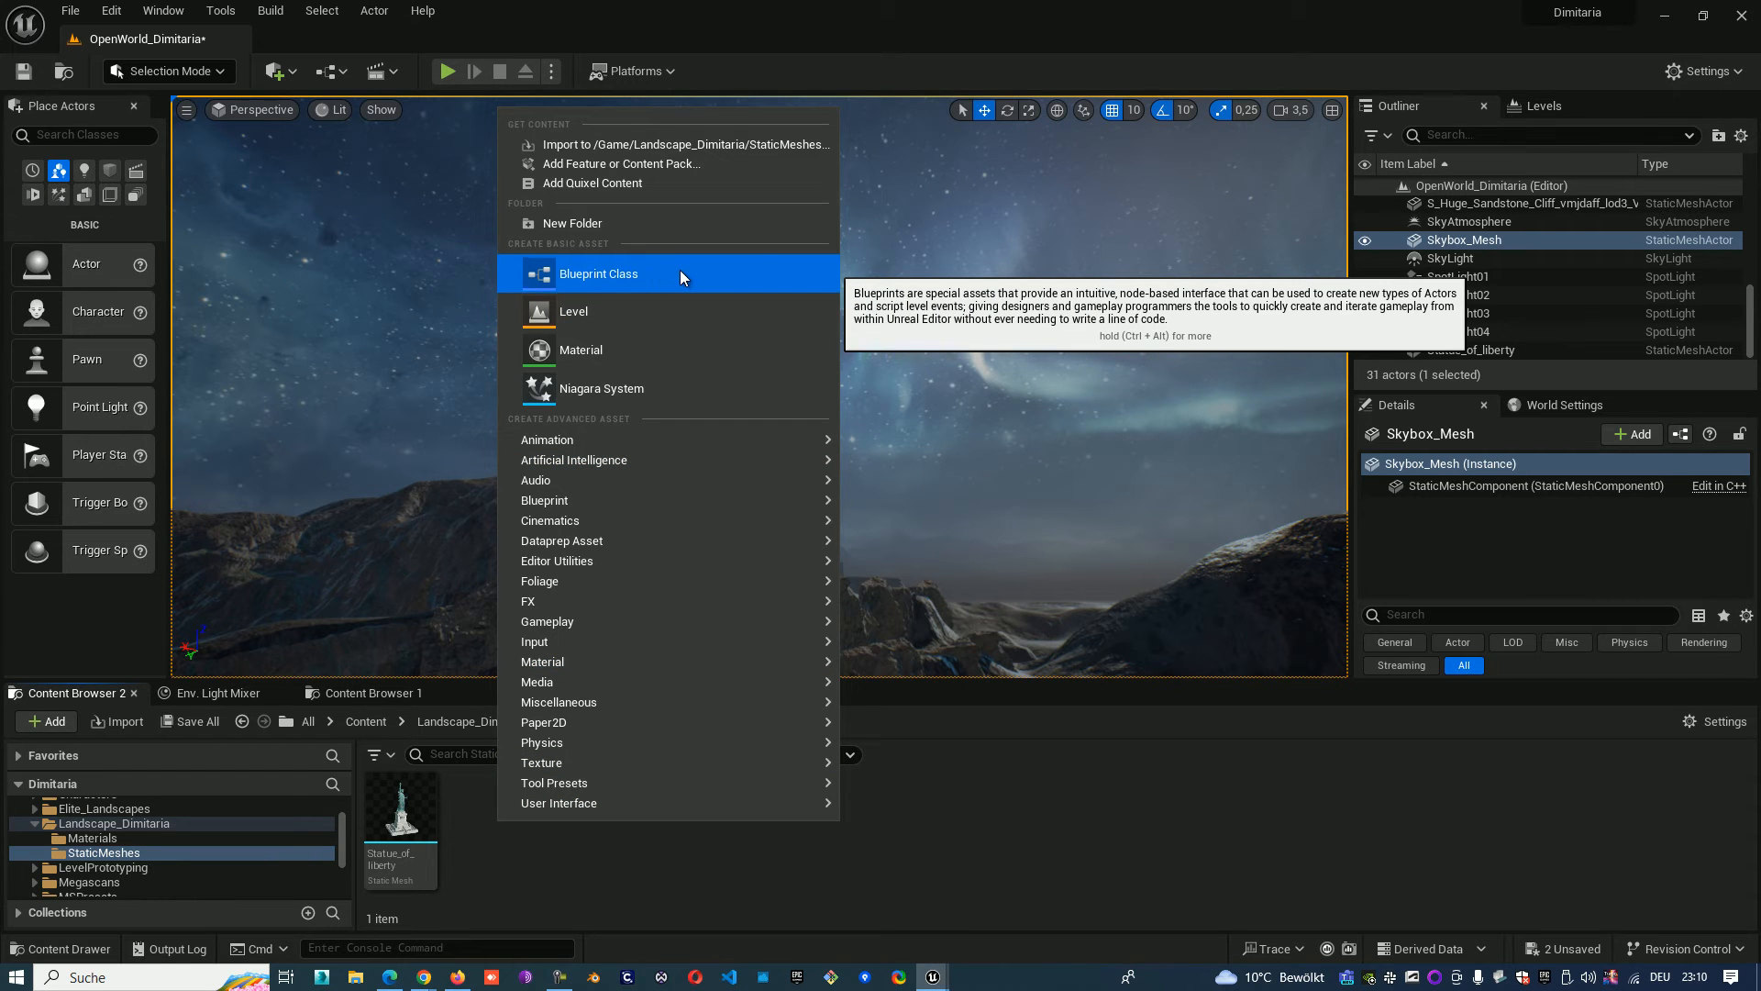
Step: Create a new Blueprint Class with Actor as its parent class
click(598, 273)
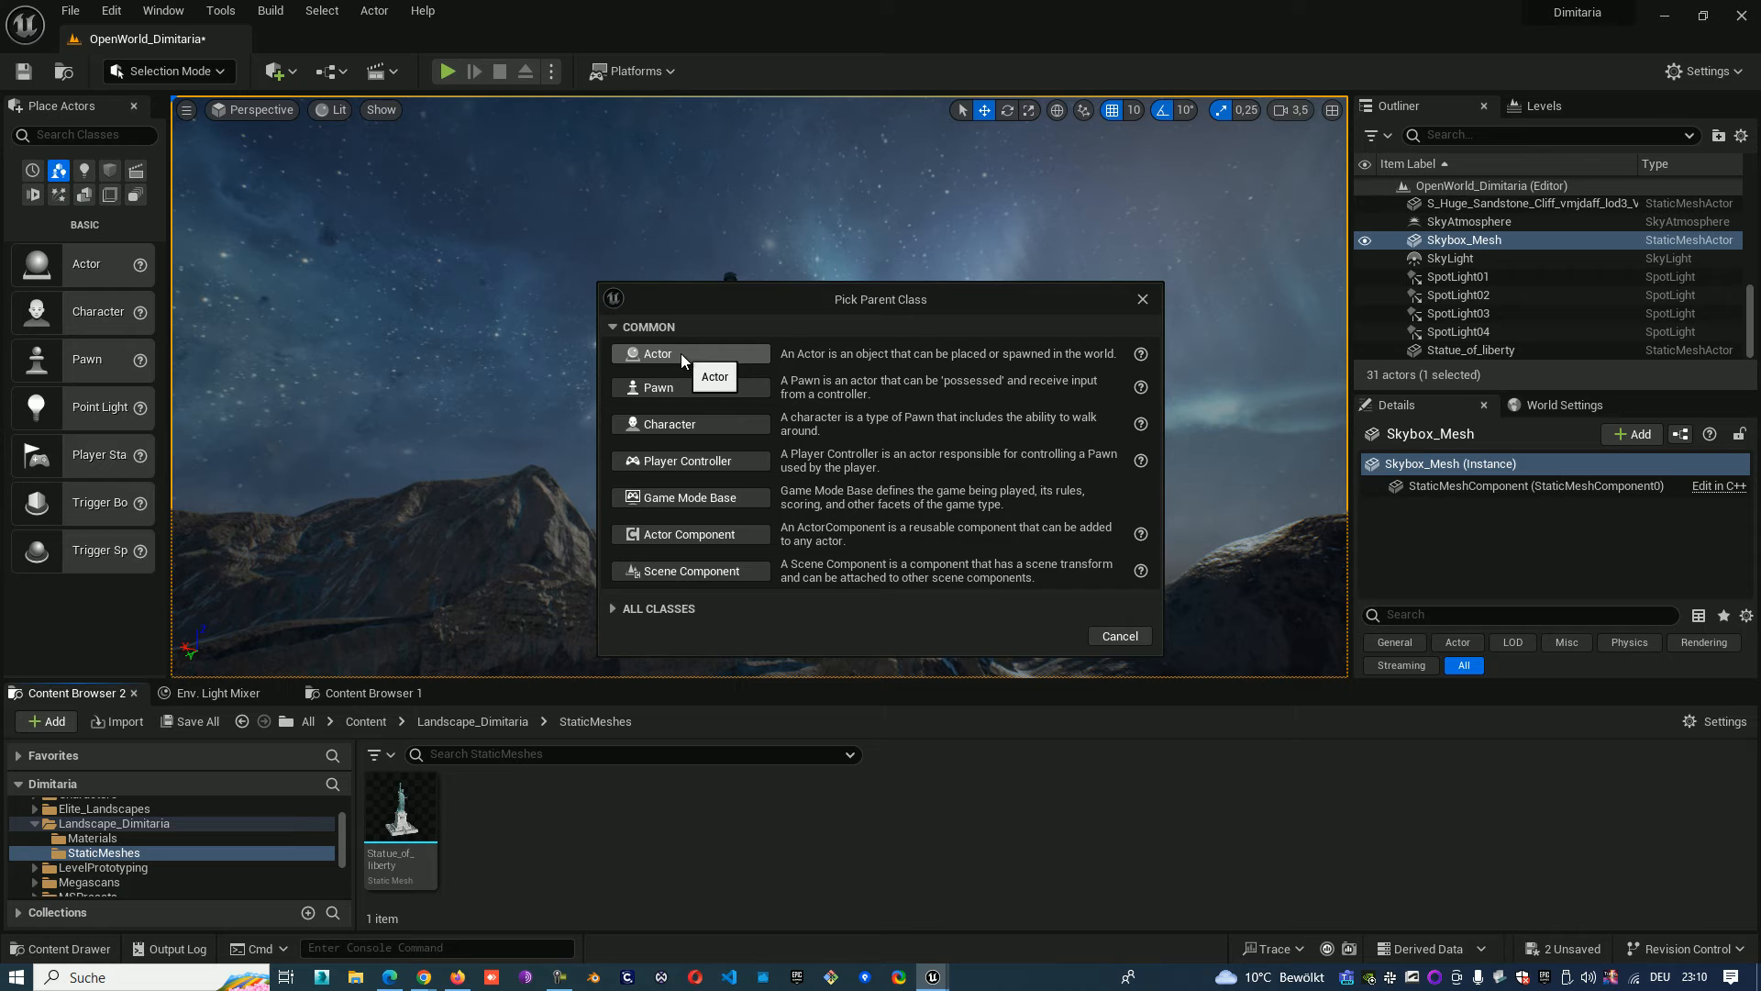
click(653, 352)
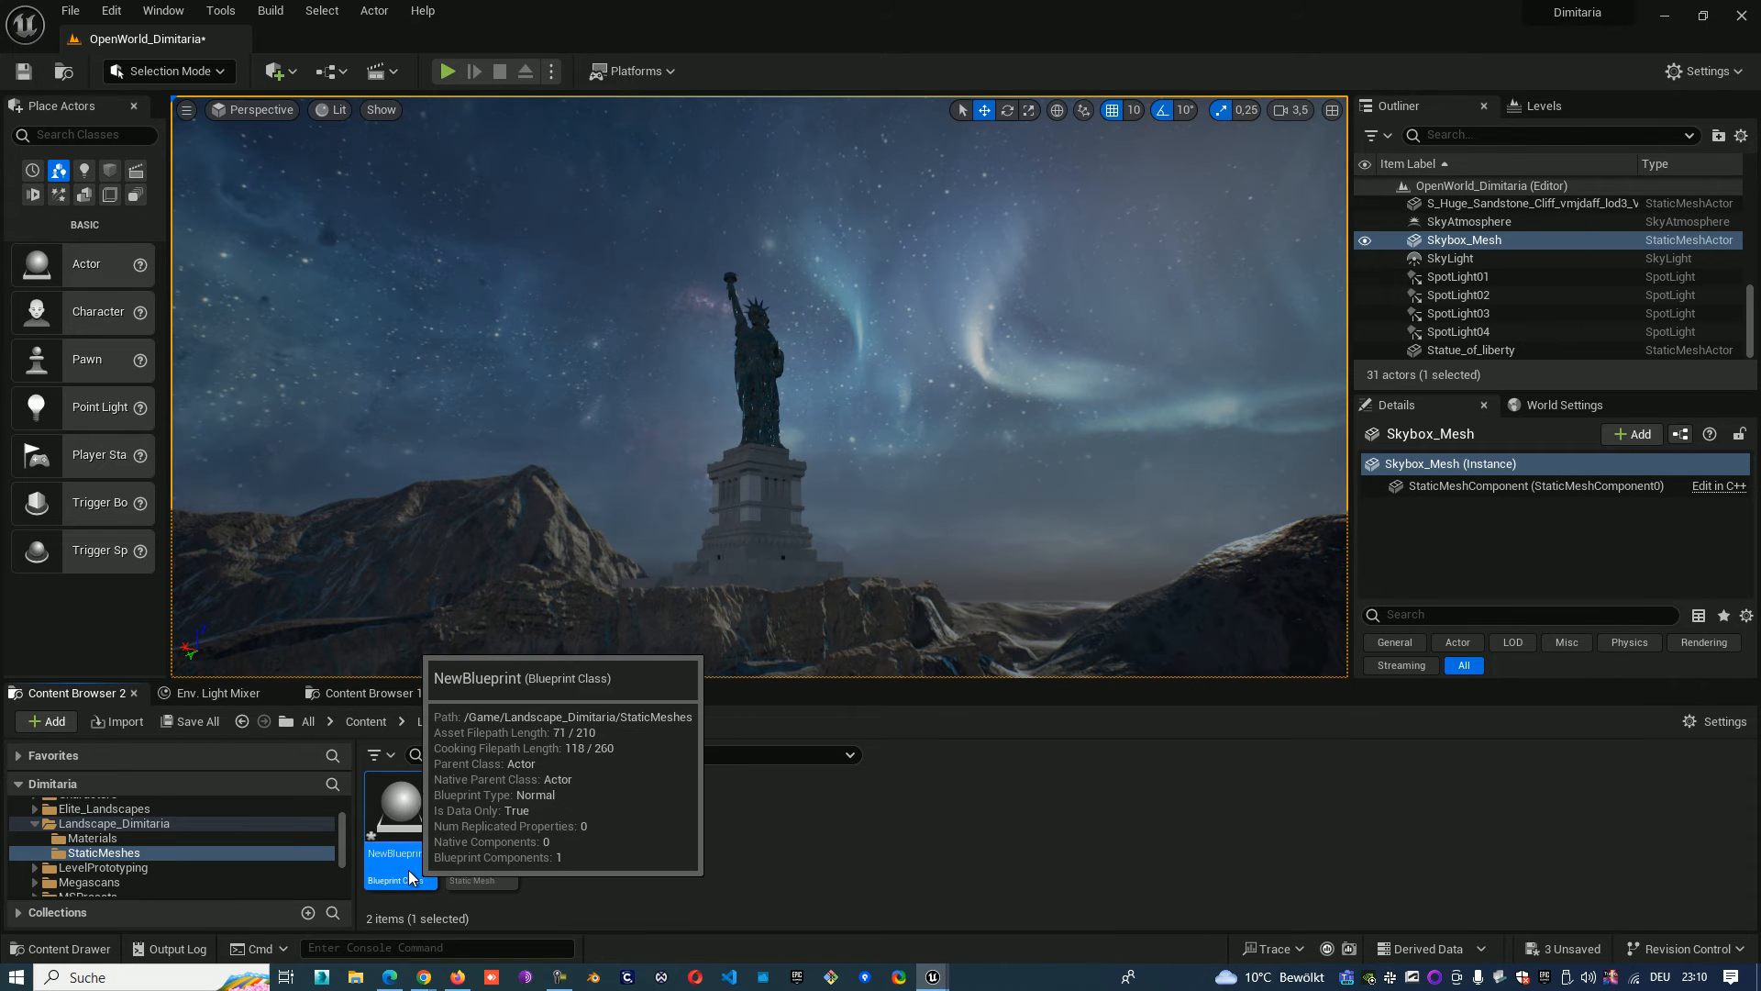
mouse_move(714, 888)
text(BP_Statue_of_liberty)
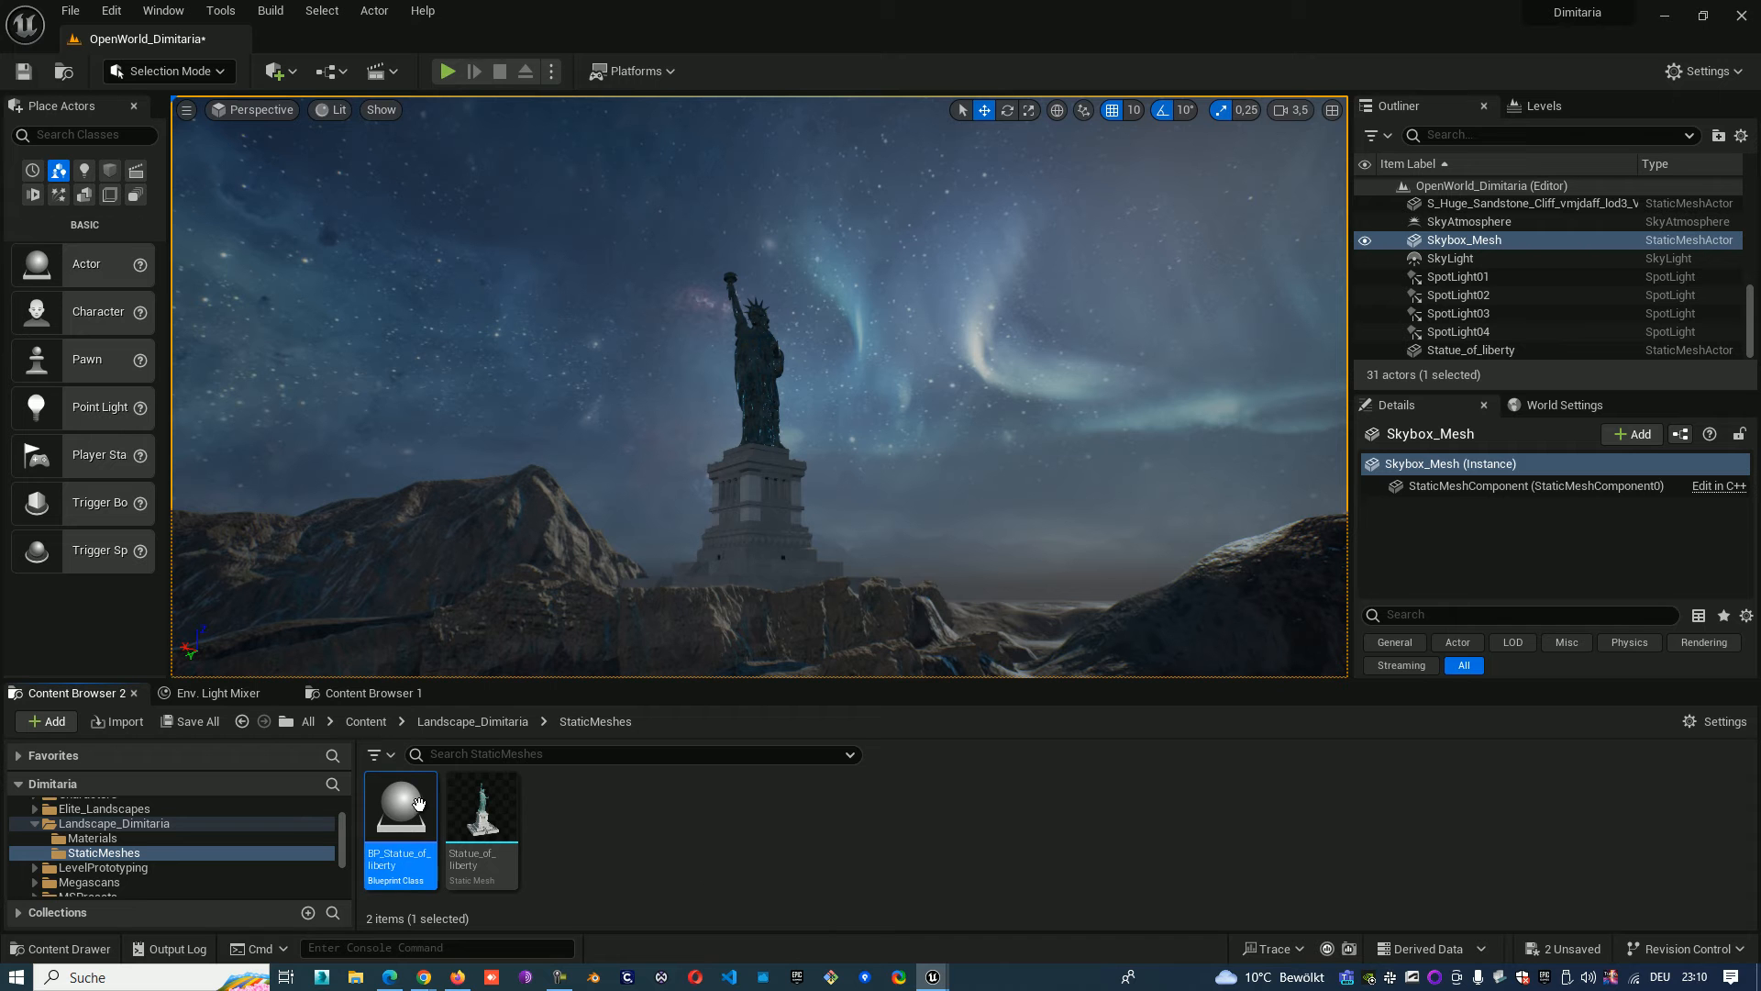
mouse_move(402, 809)
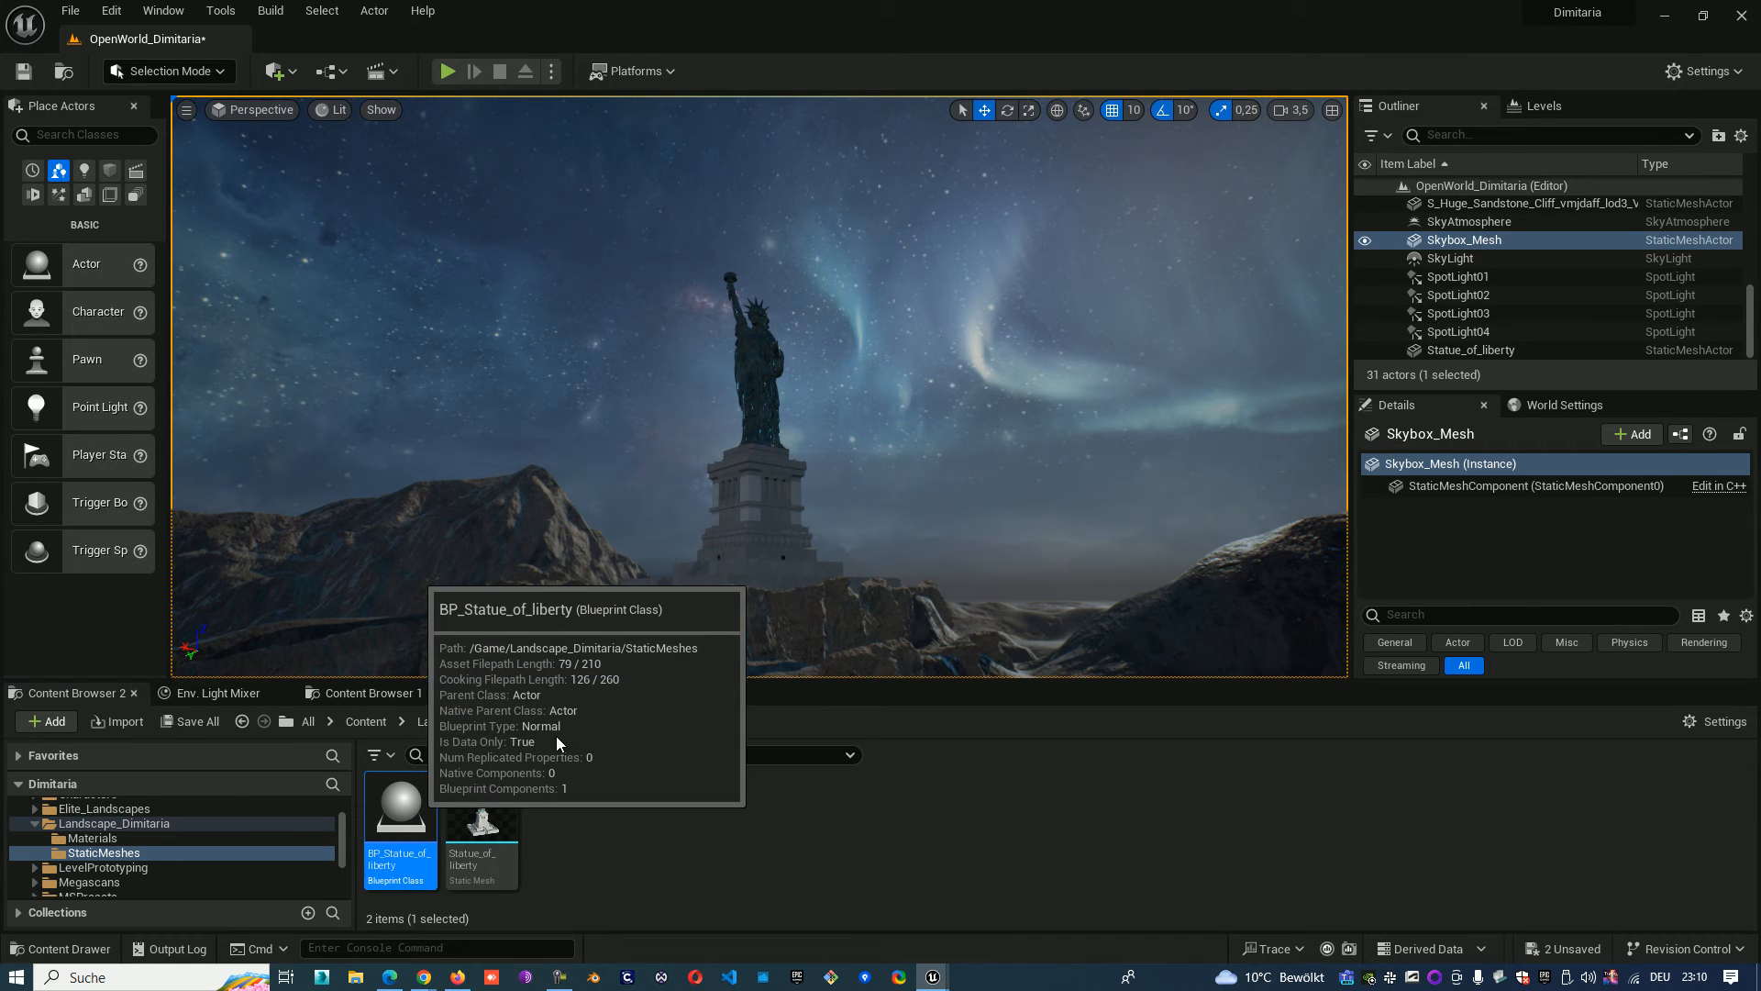
Step: Add the Statue_of_liberty mesh as a component under DefaultSceneRoot and select it
double_click(400, 807)
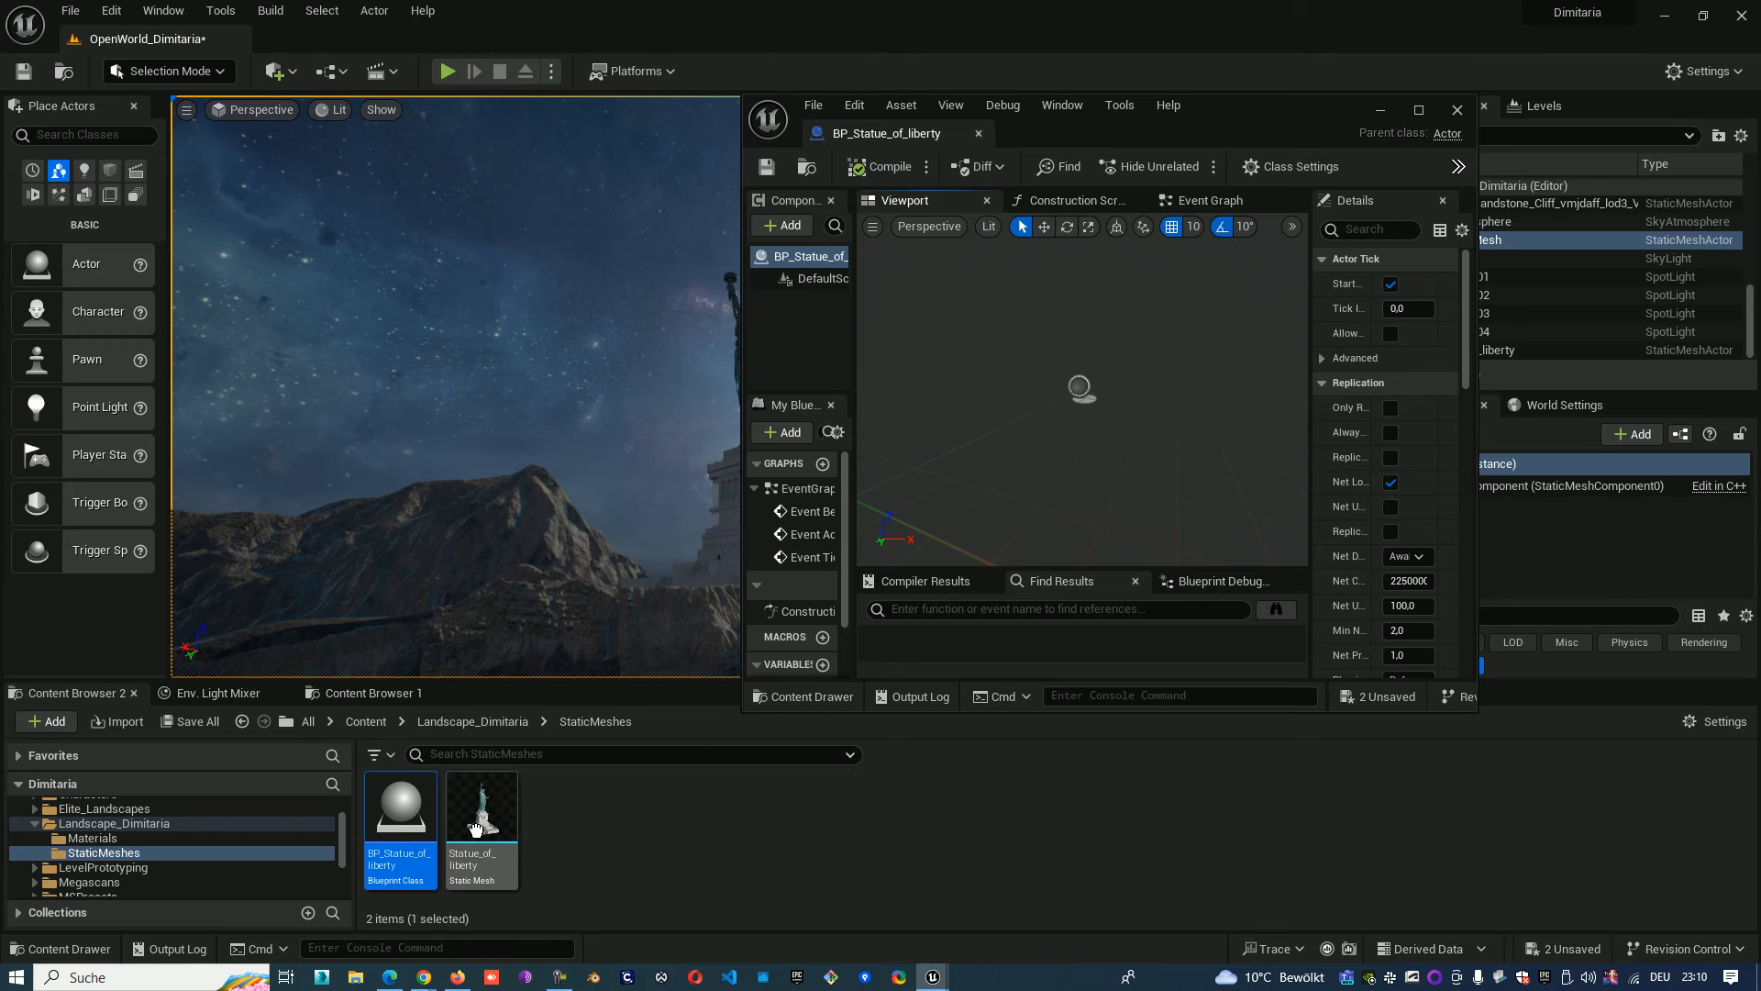
click(481, 801)
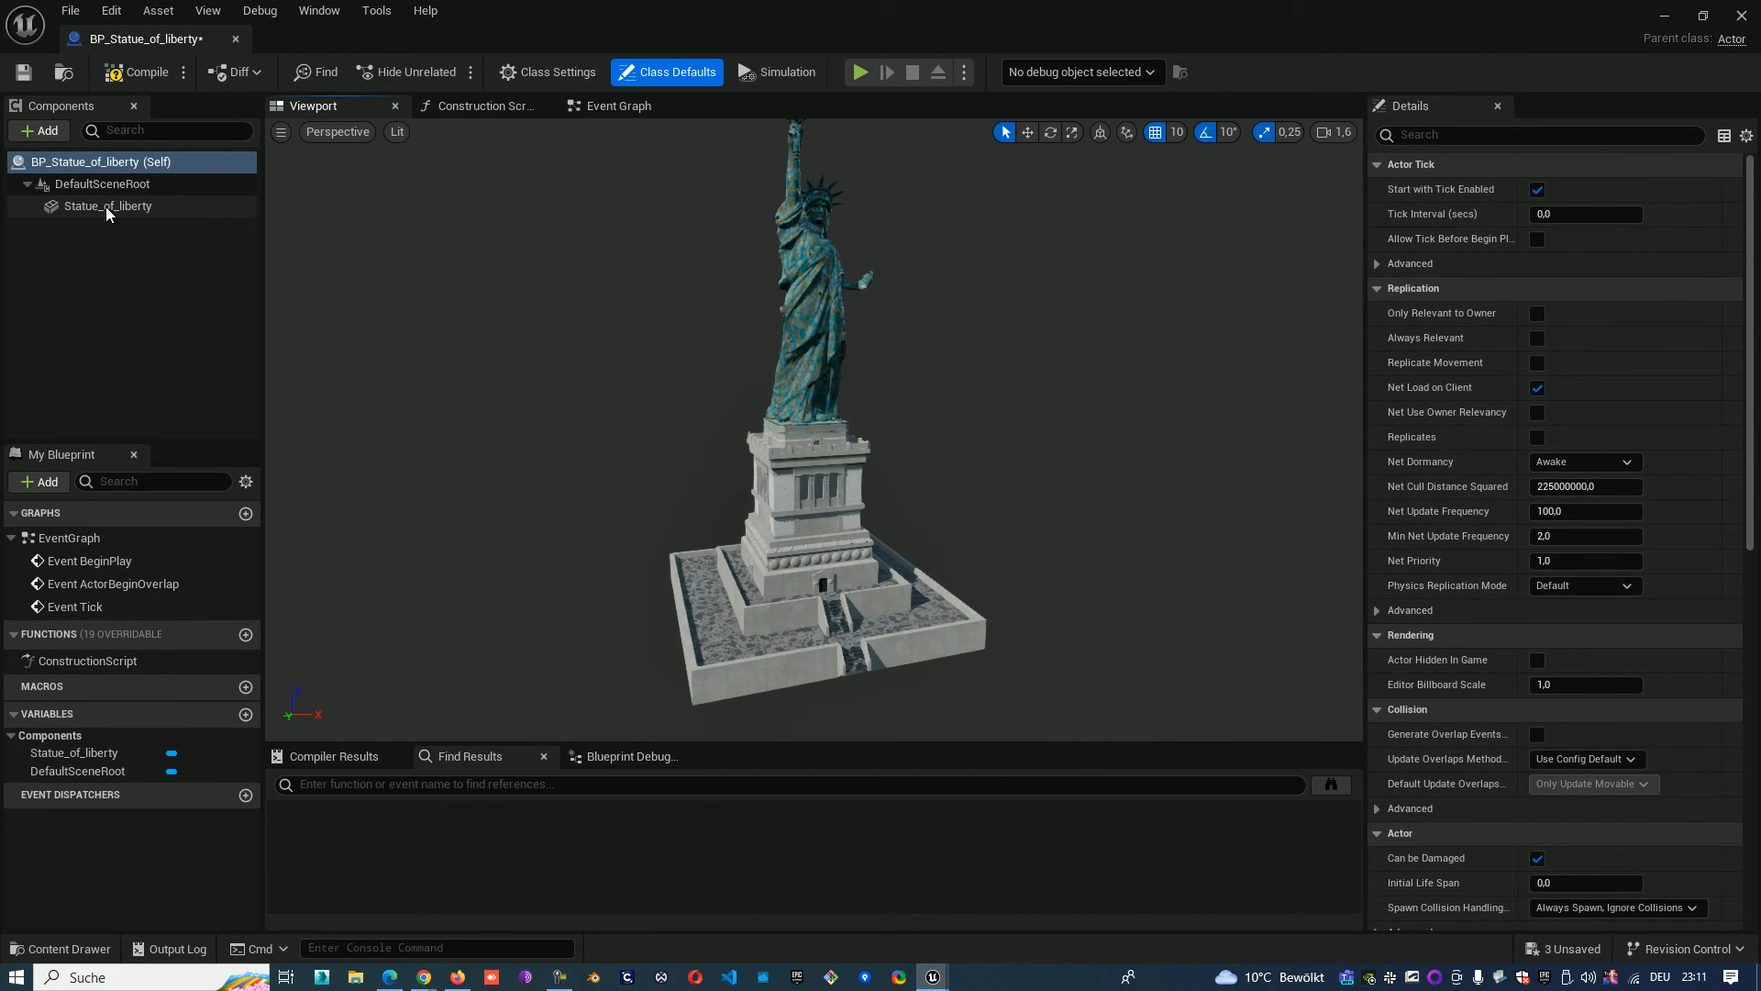
click(106, 206)
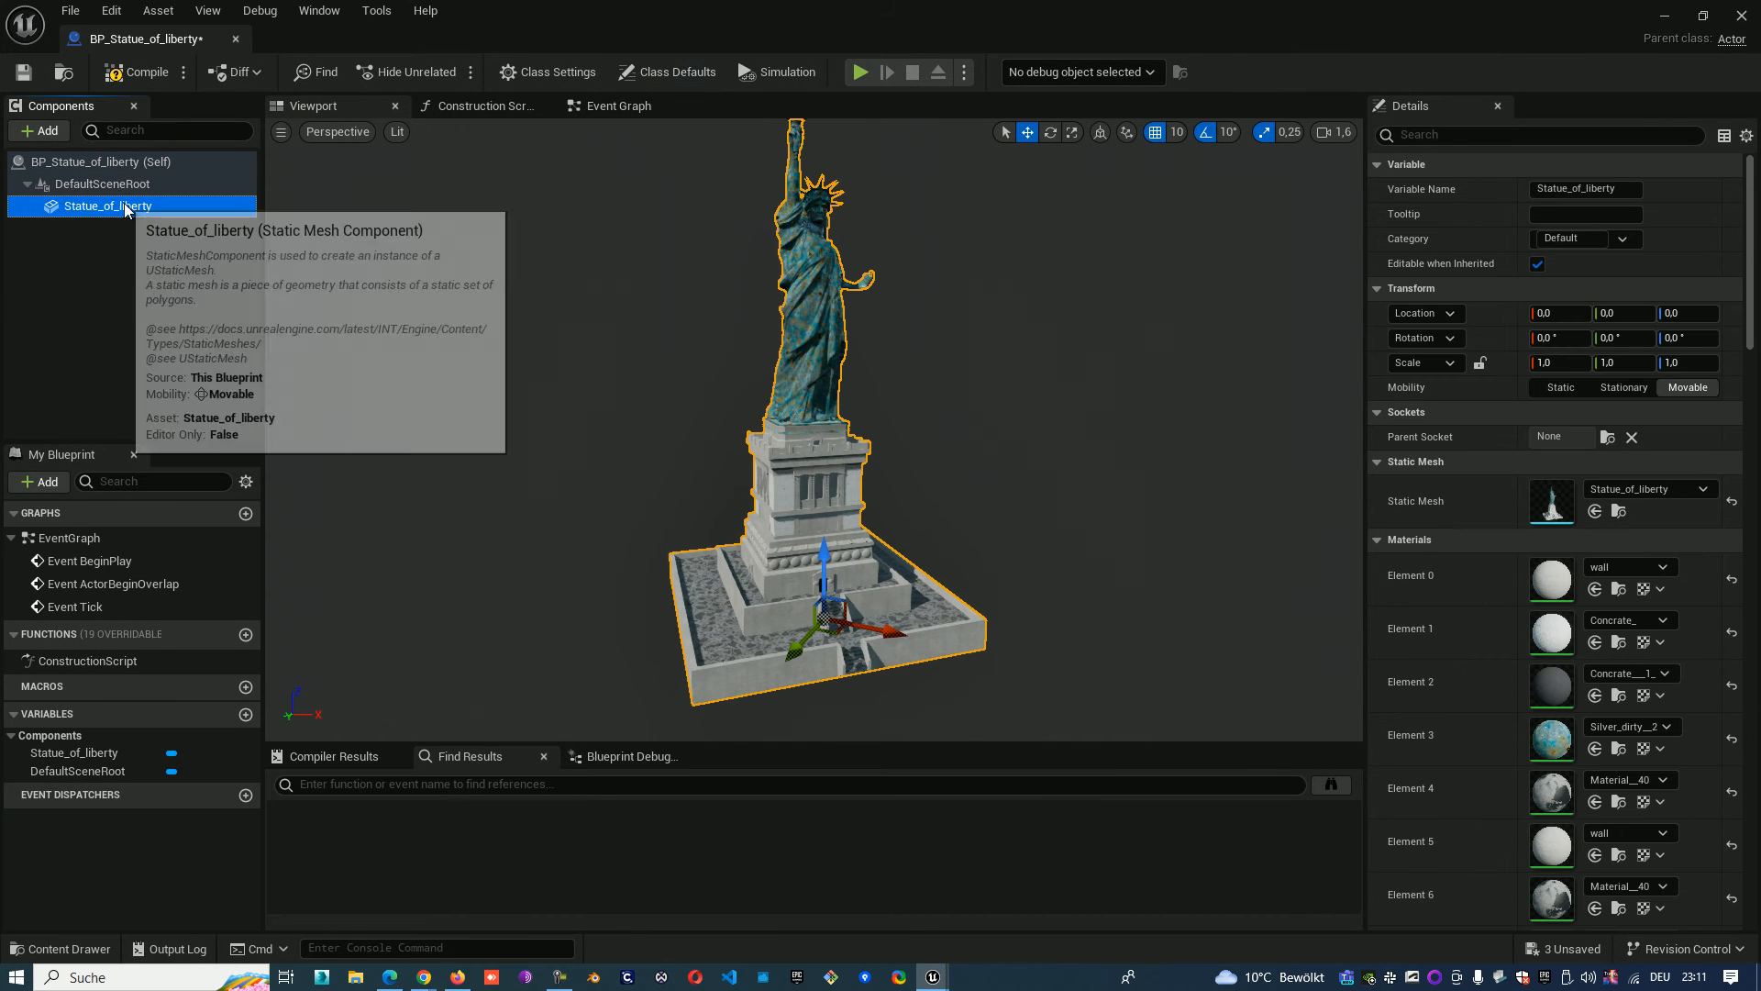
mouse_move(68, 224)
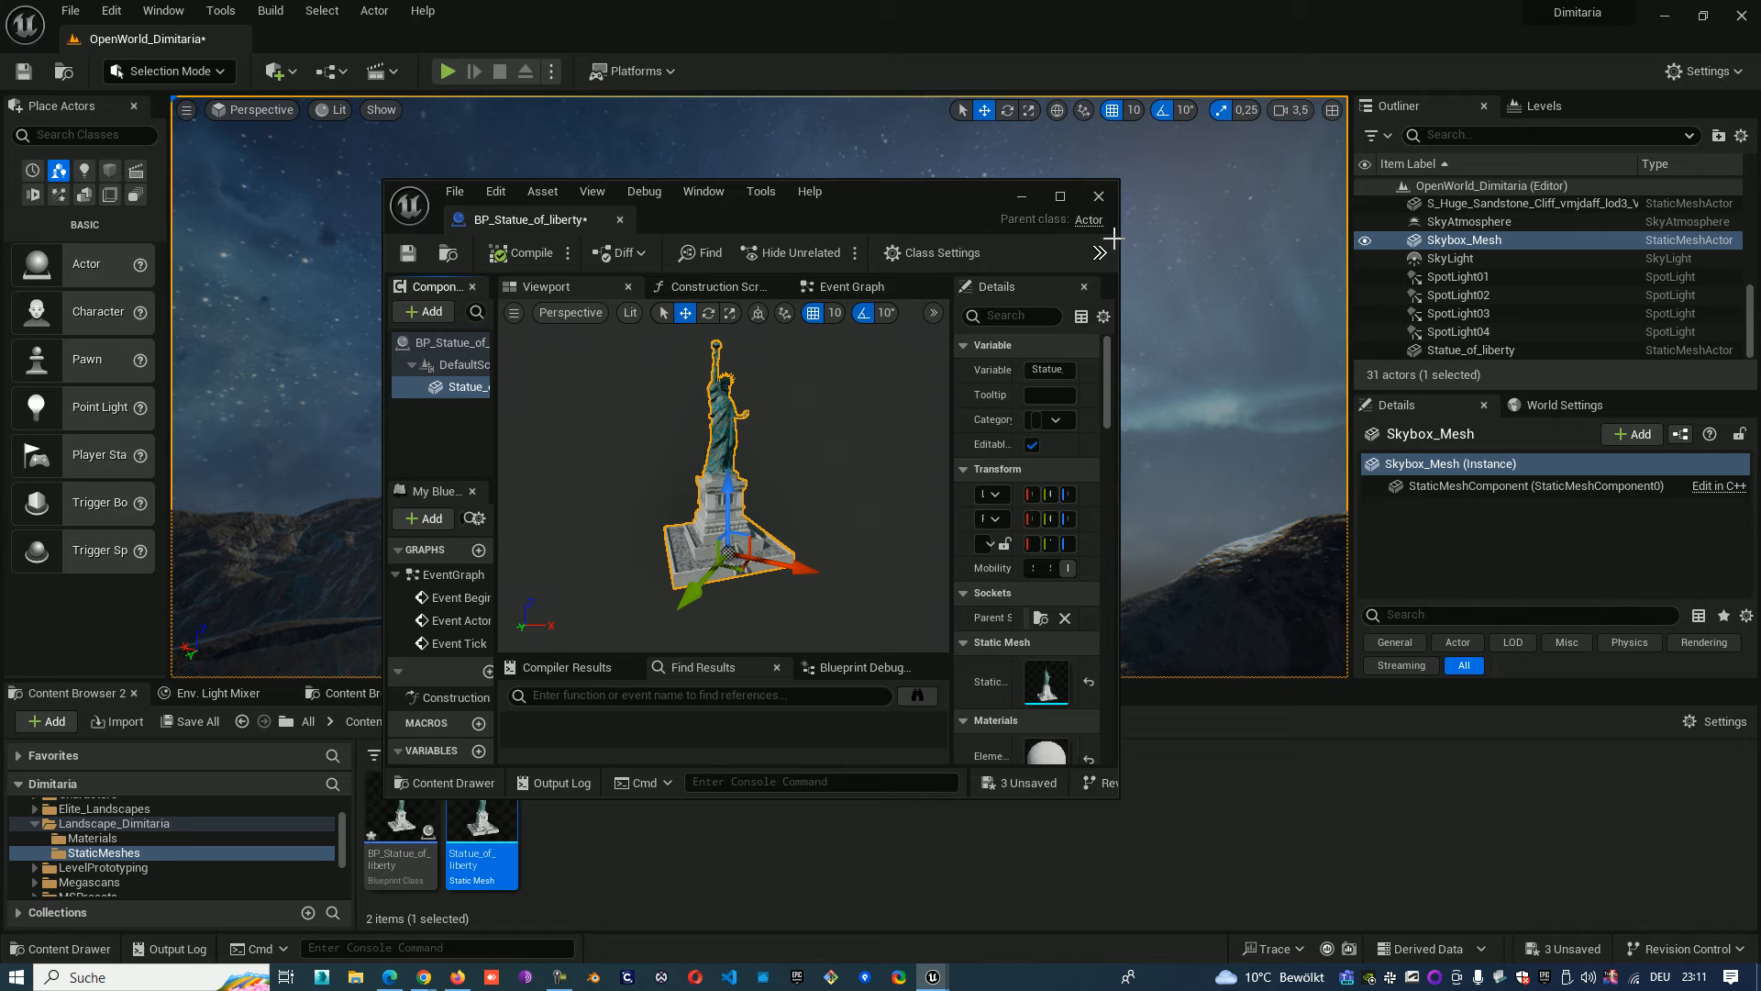
Step: Close the BP_Statue_of_liberty blueprint editor
click(1099, 196)
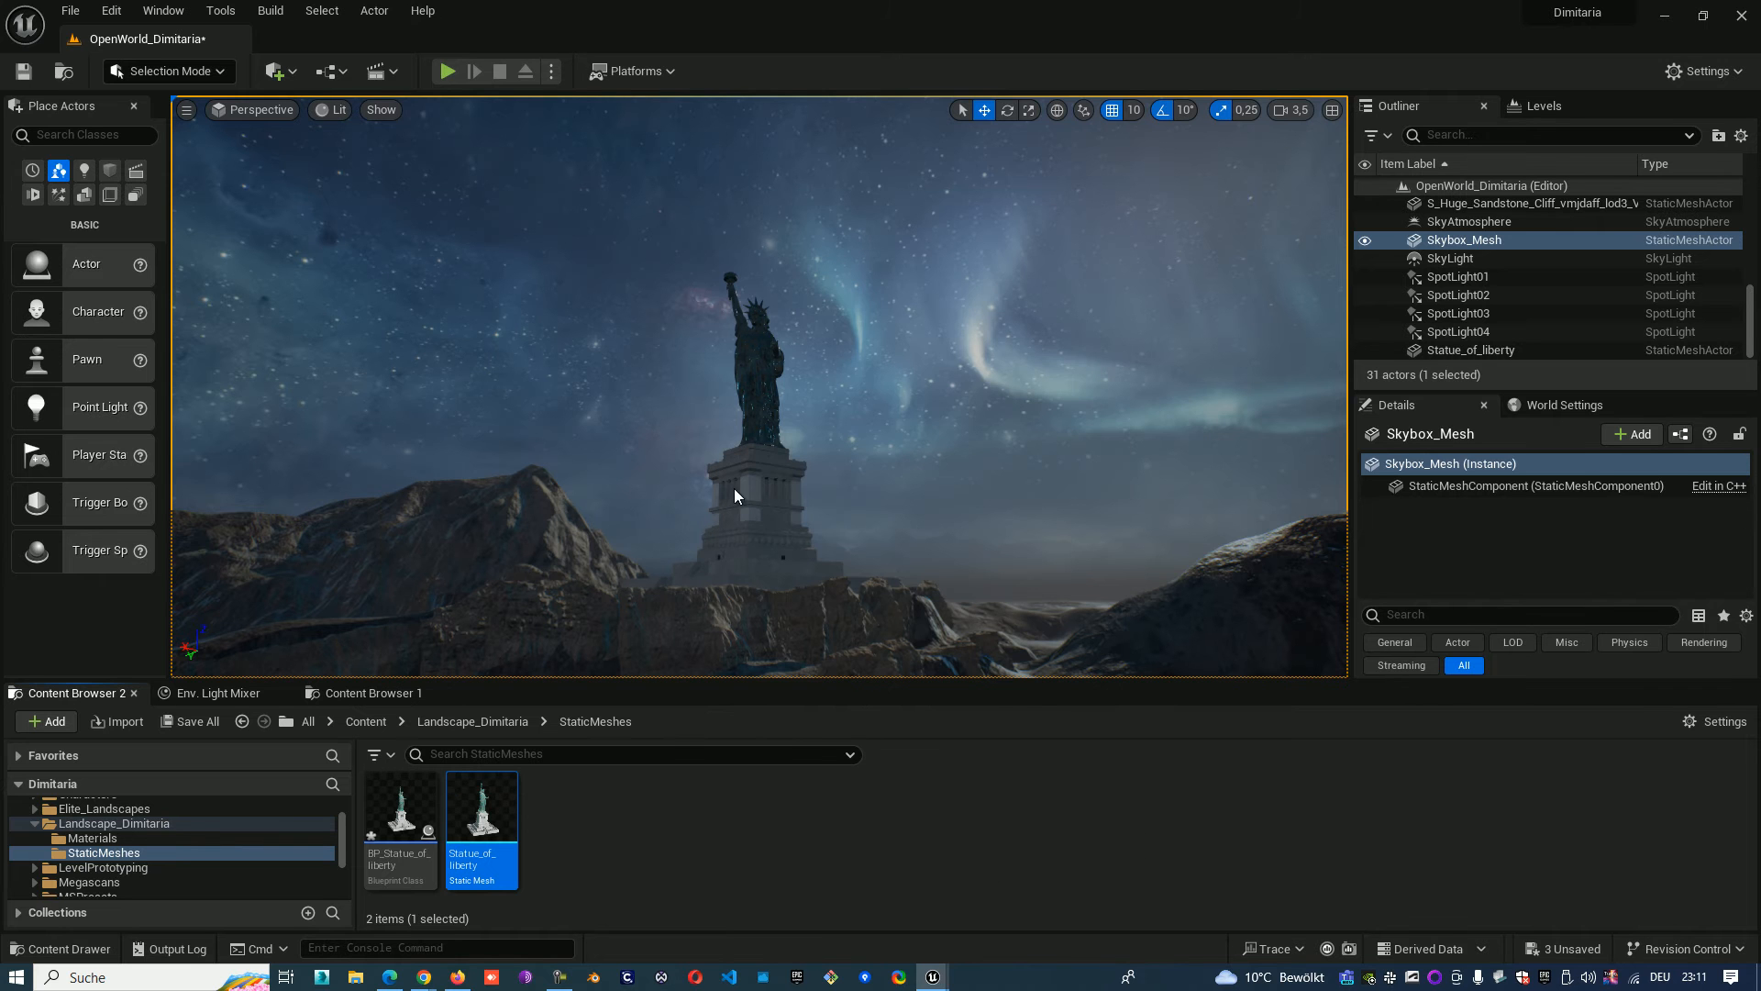
mouse_move(647, 819)
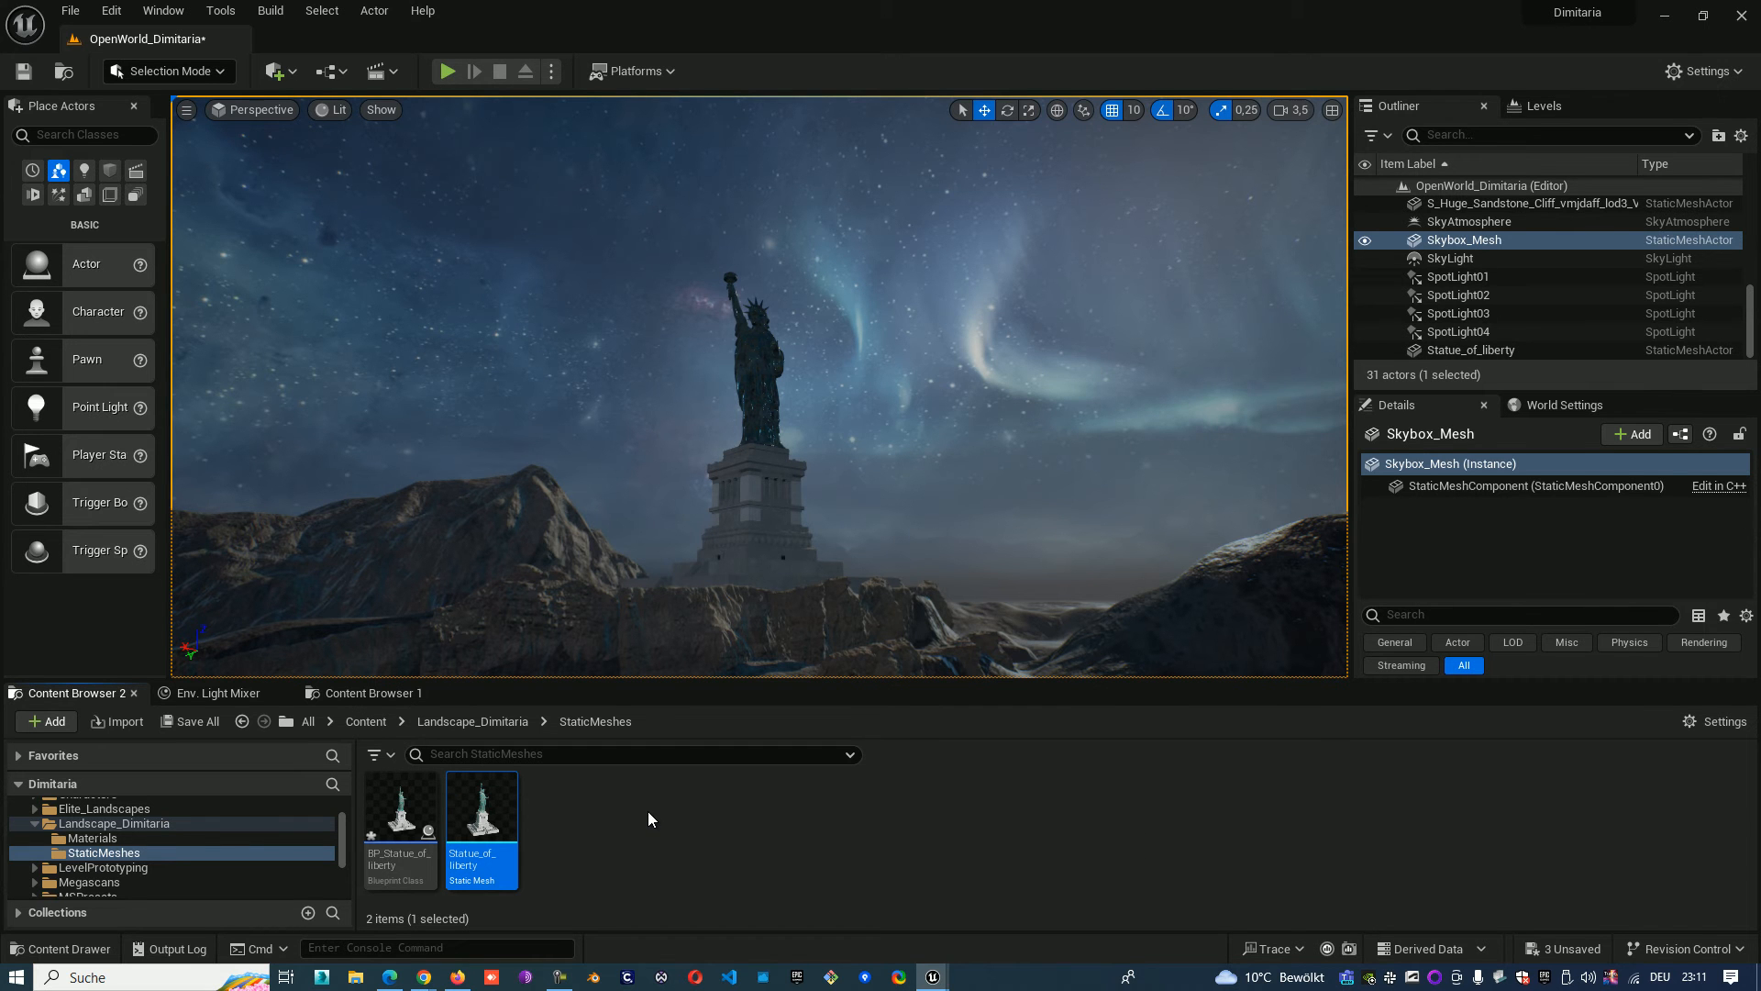
mouse_move(677, 814)
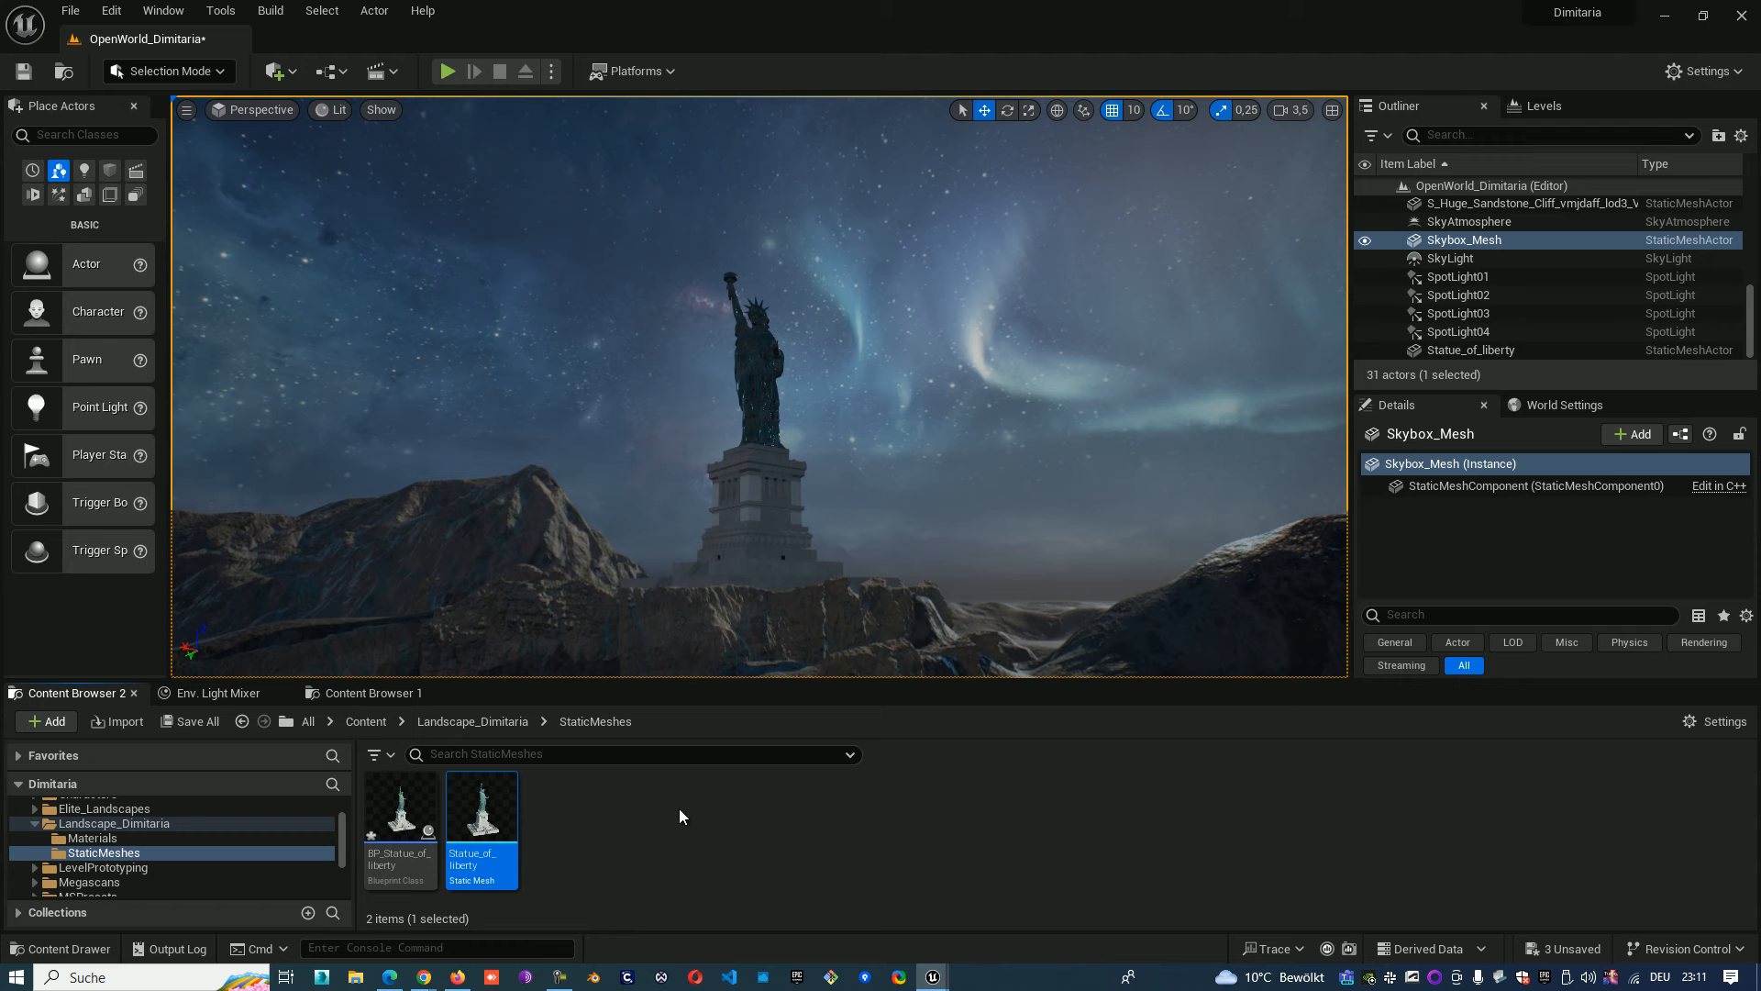
mouse_move(734, 592)
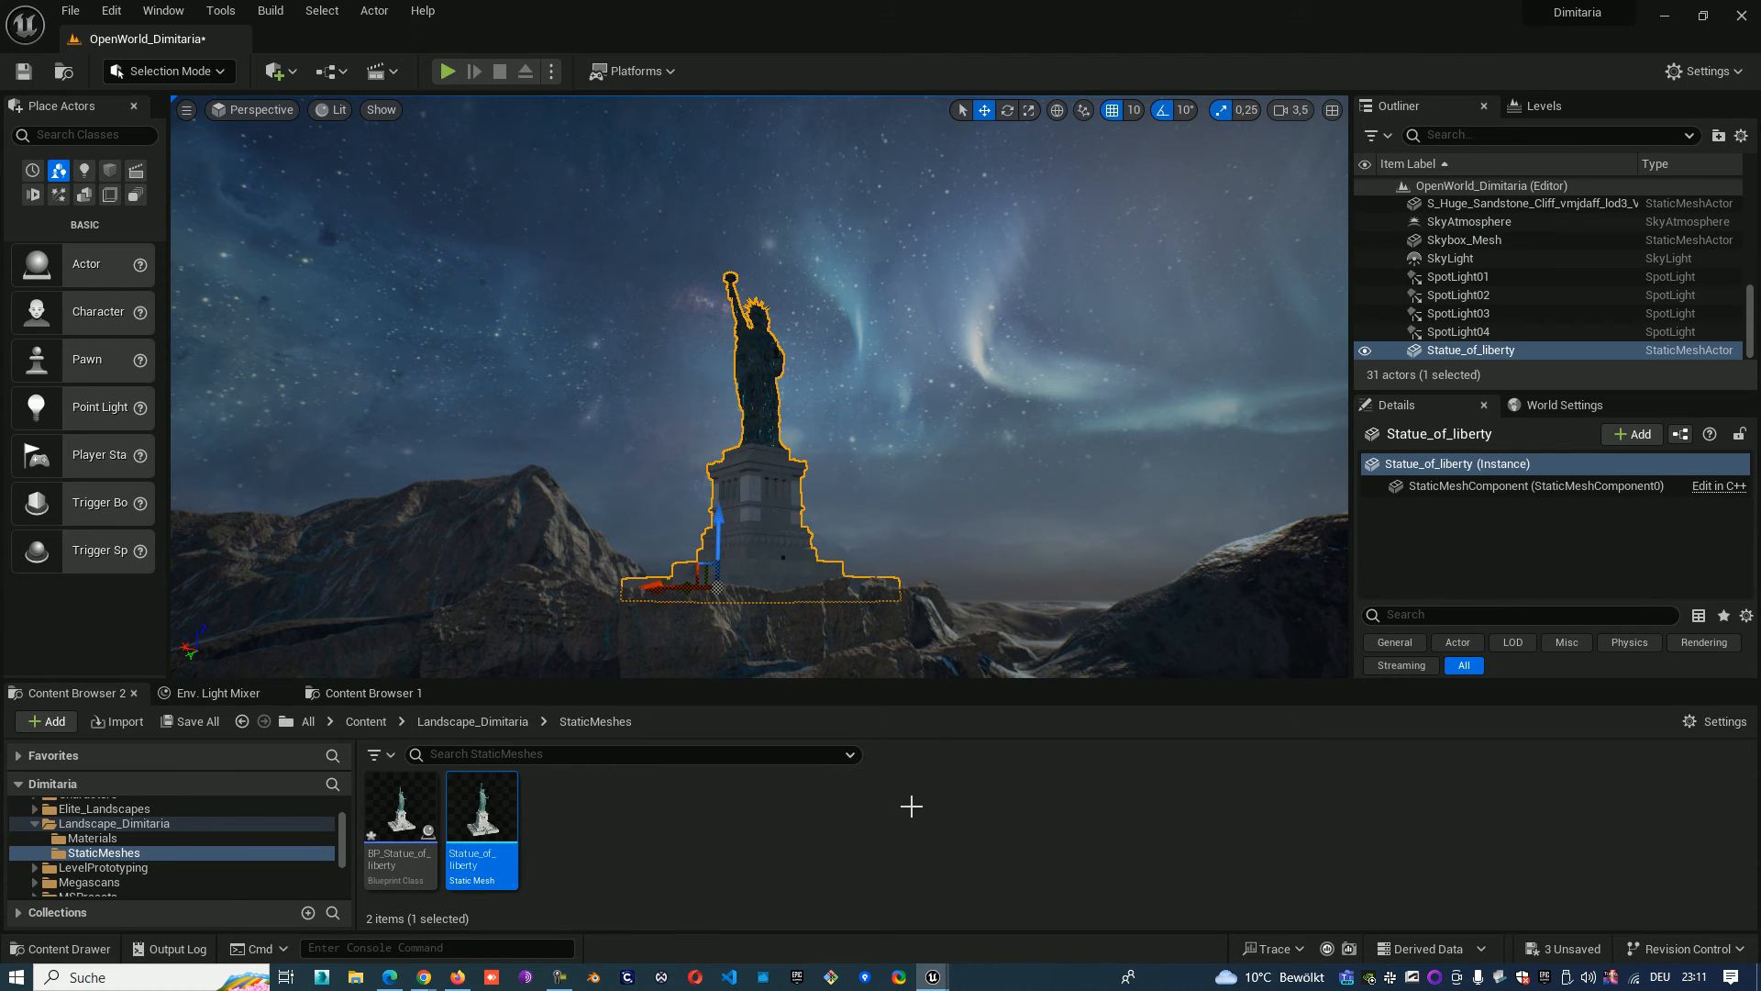
mouse_move(764, 503)
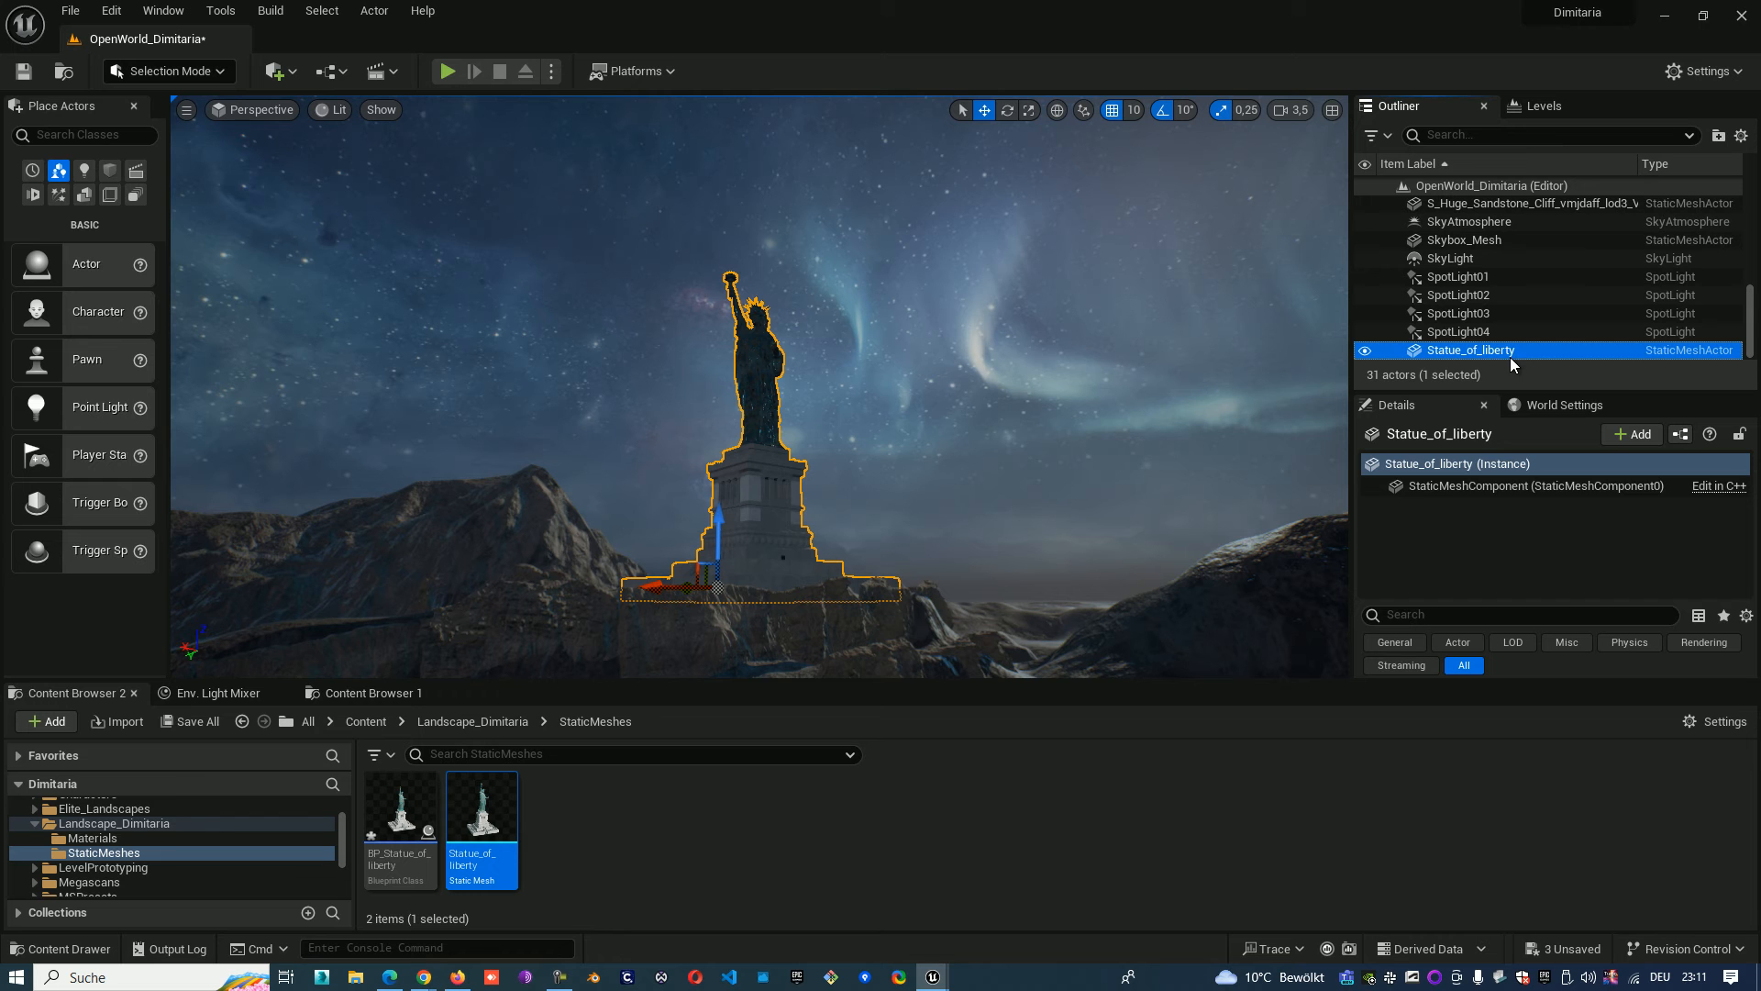
mouse_move(1681, 437)
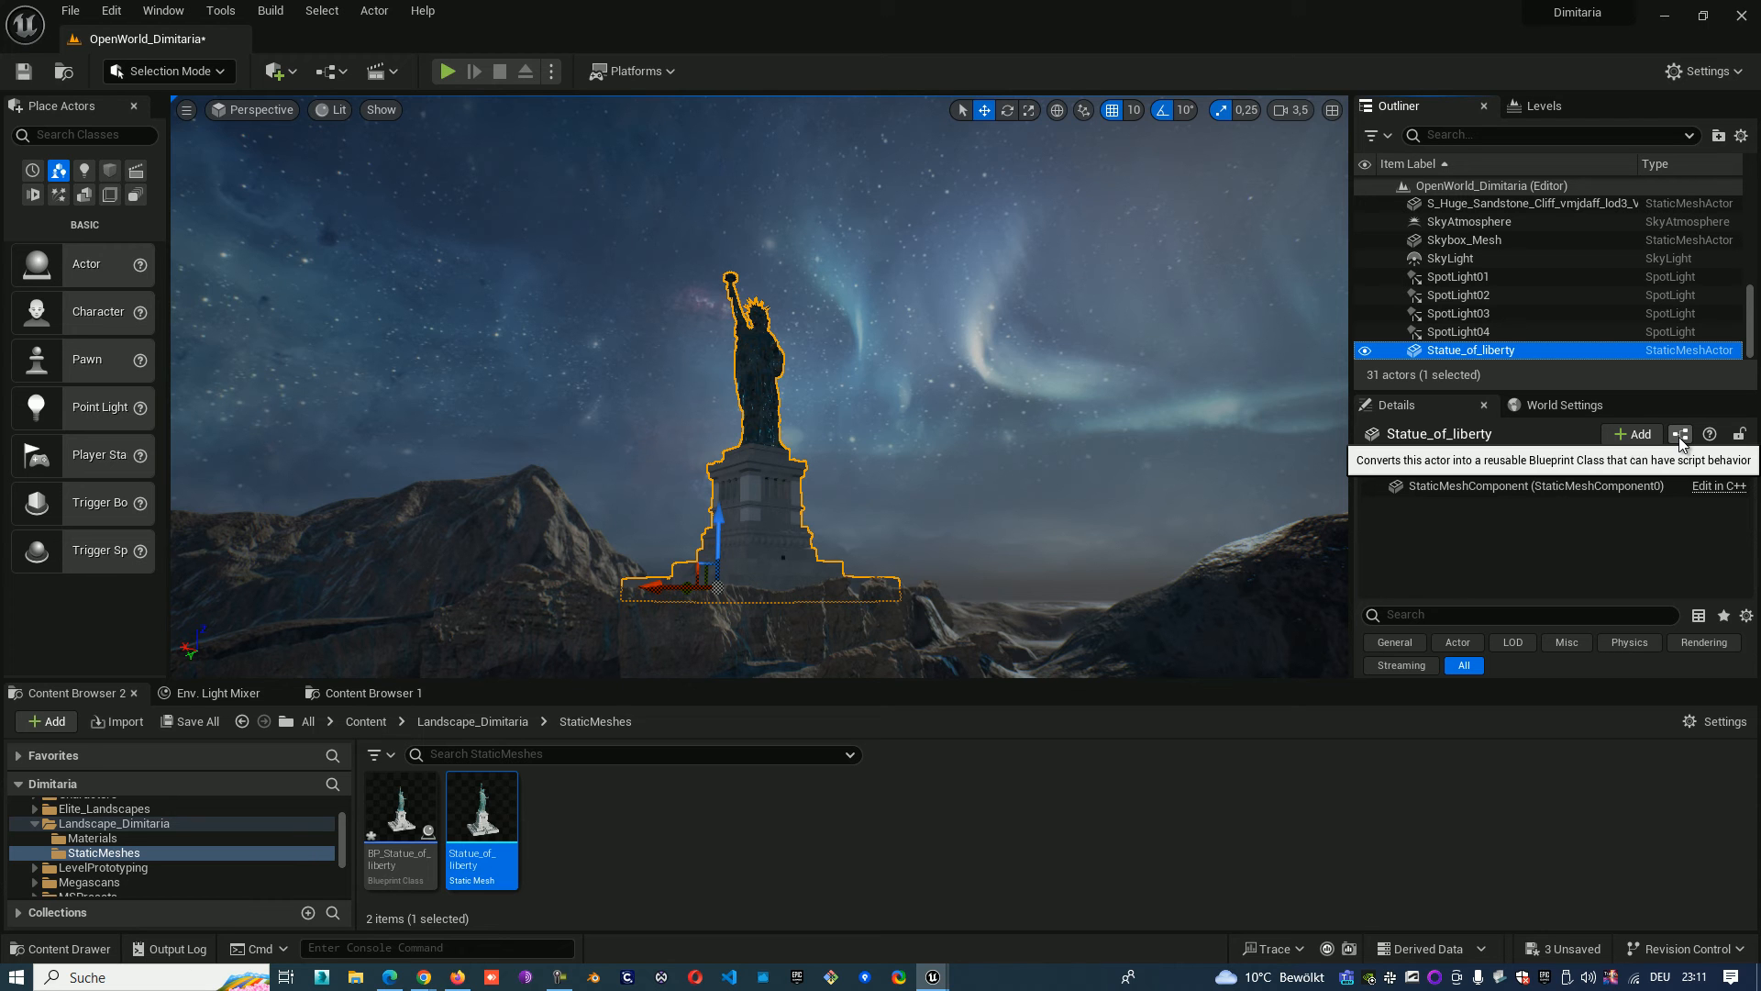
Step: Convert the selected statue actor into blueprint BP_Statue_of_liberty_2
click(1682, 435)
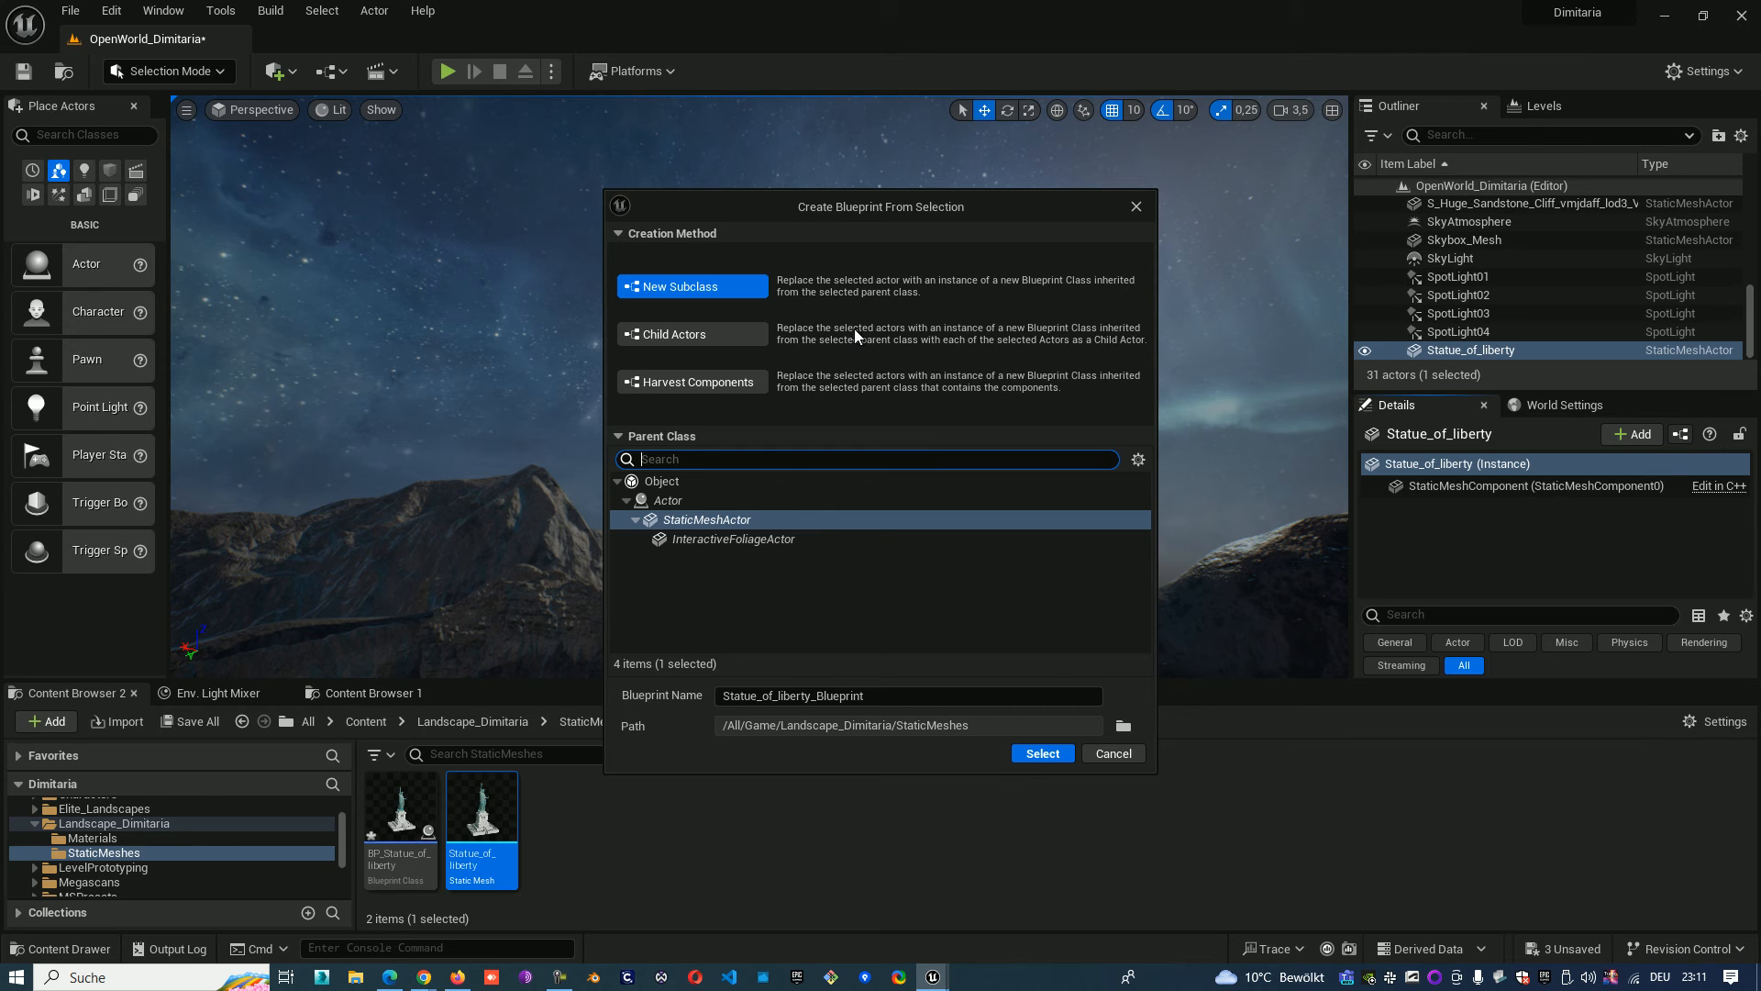
mouse_move(1068, 659)
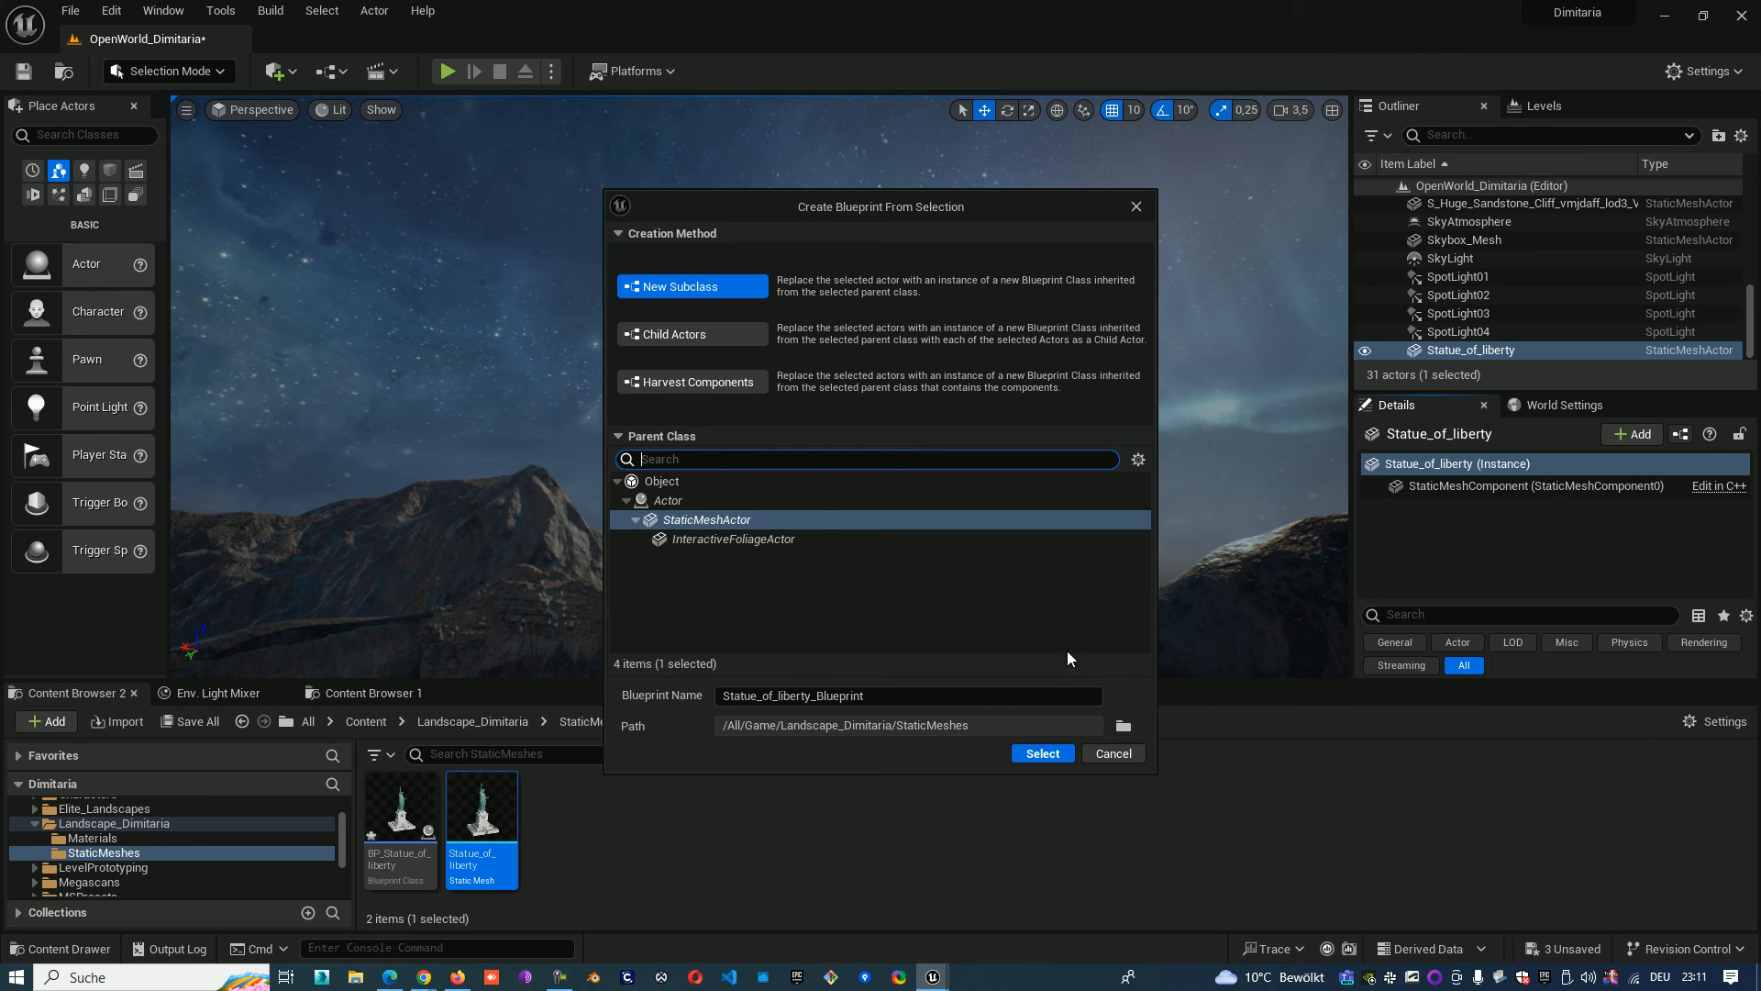
mouse_move(717, 536)
text(BP_)
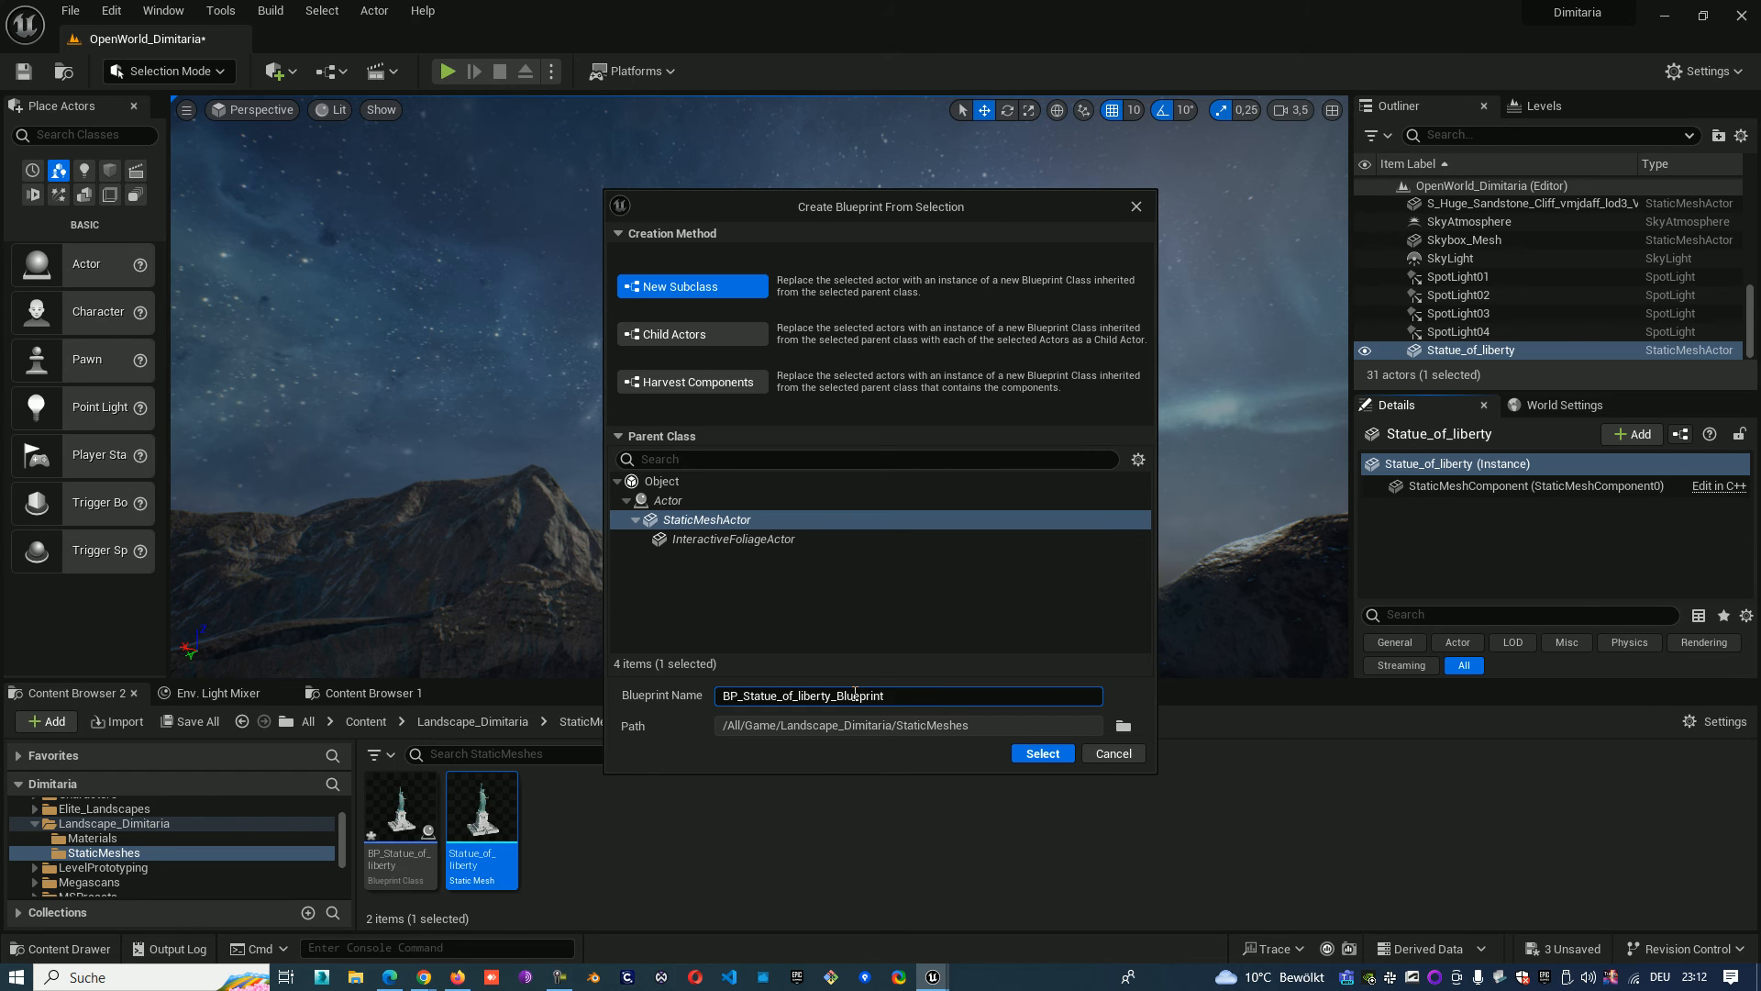
key(Backspace)
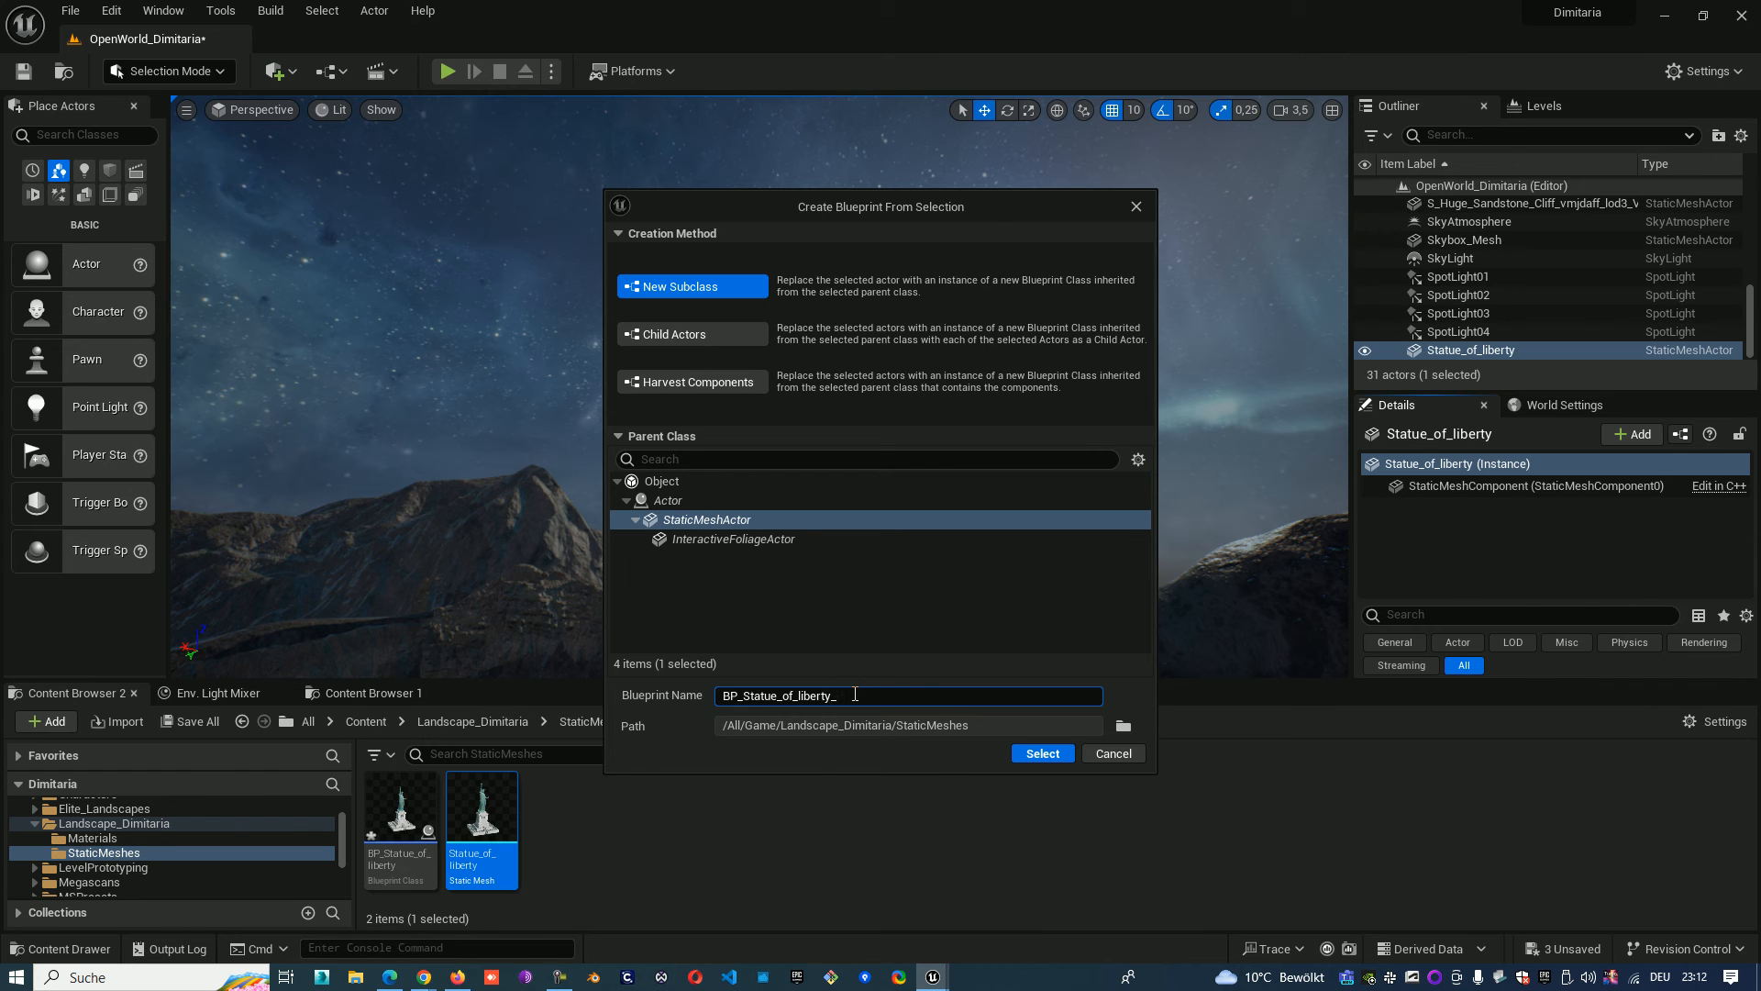
text(2)
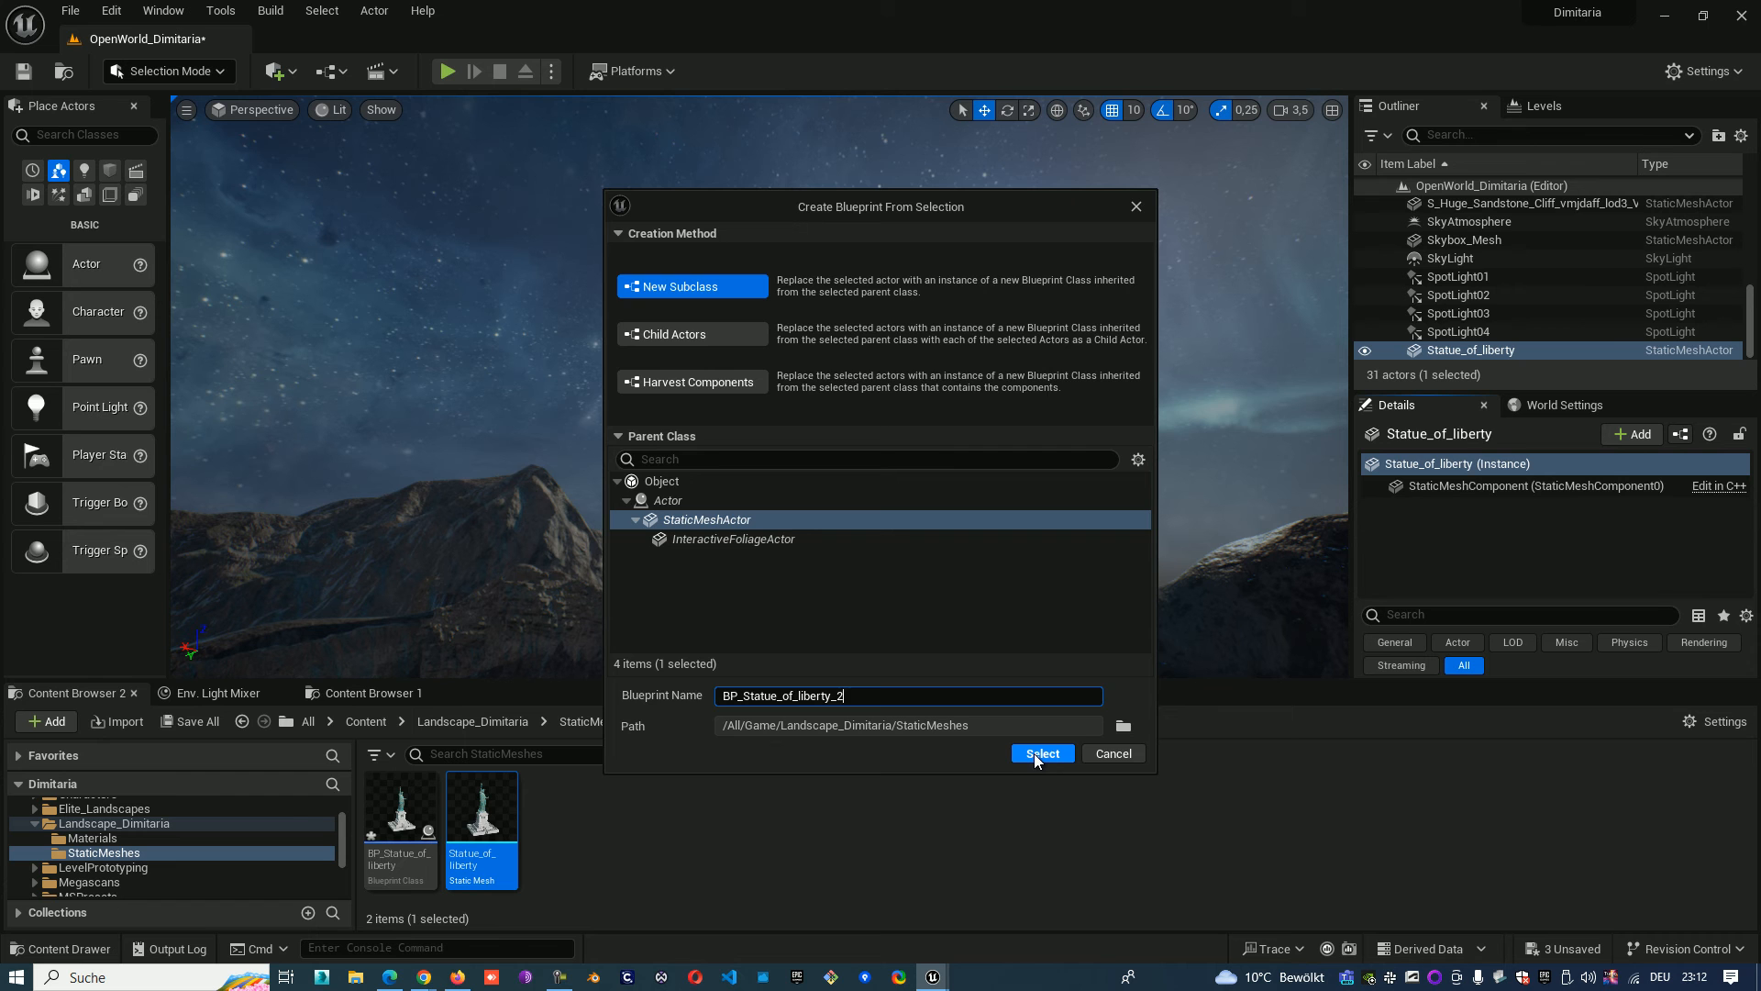
click(1041, 752)
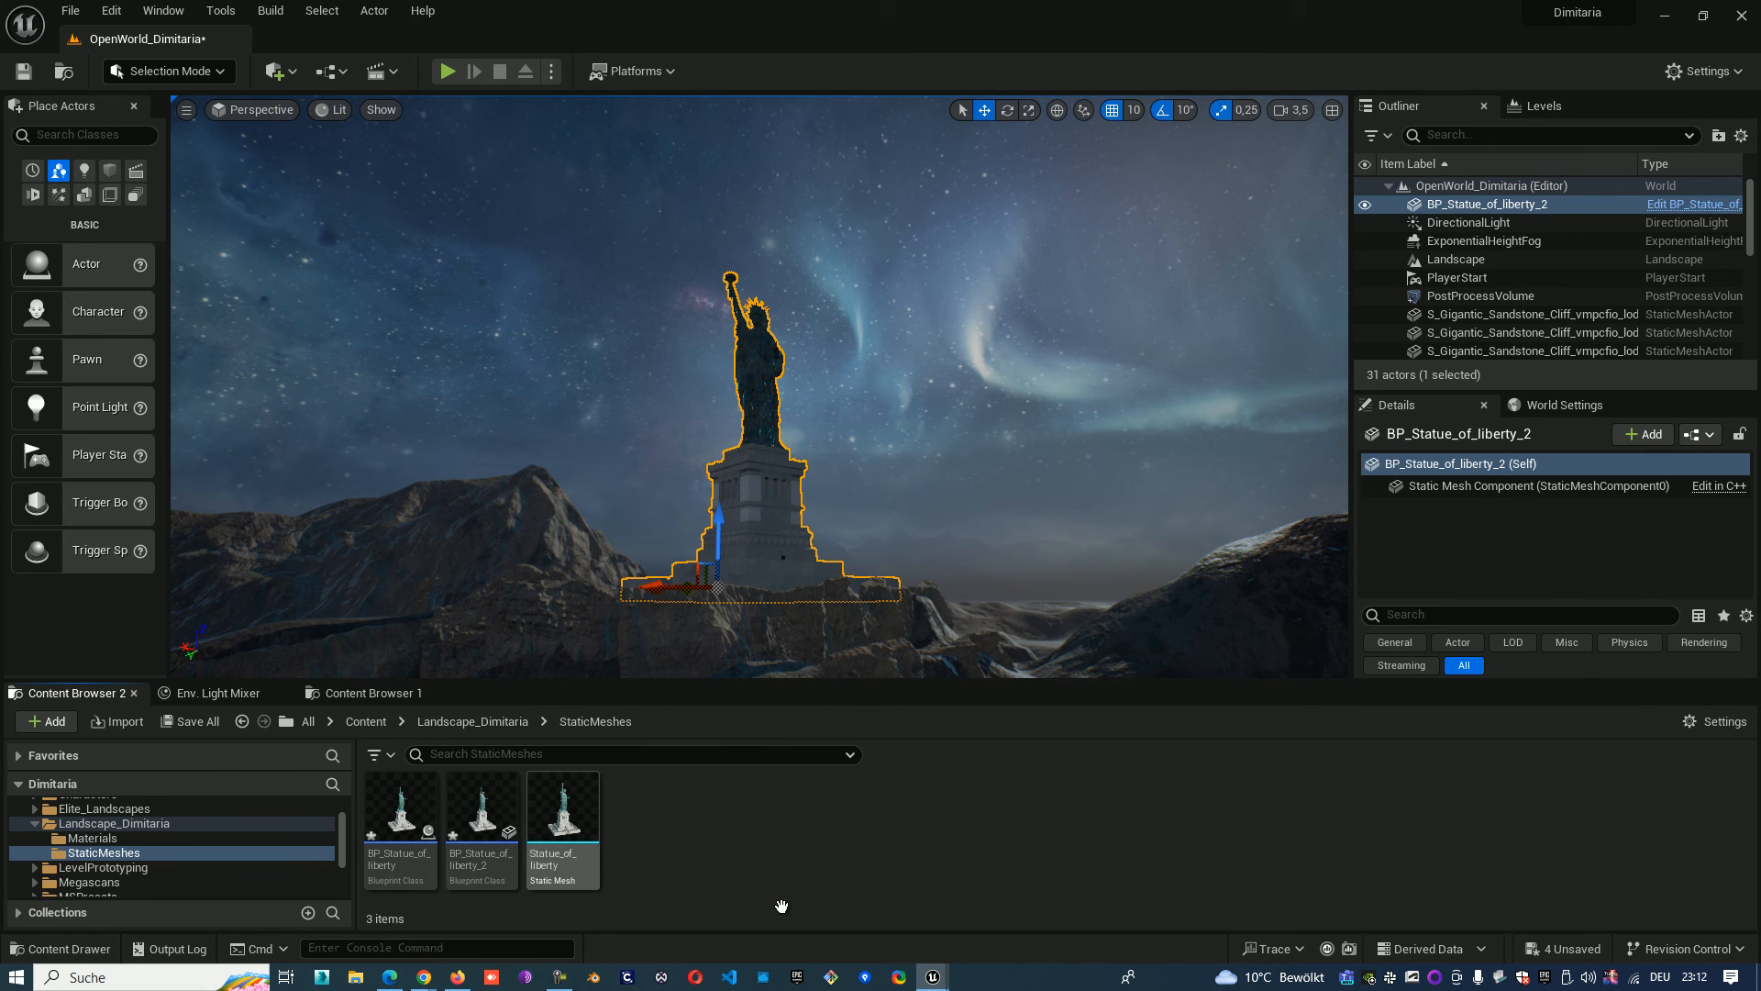
click(480, 822)
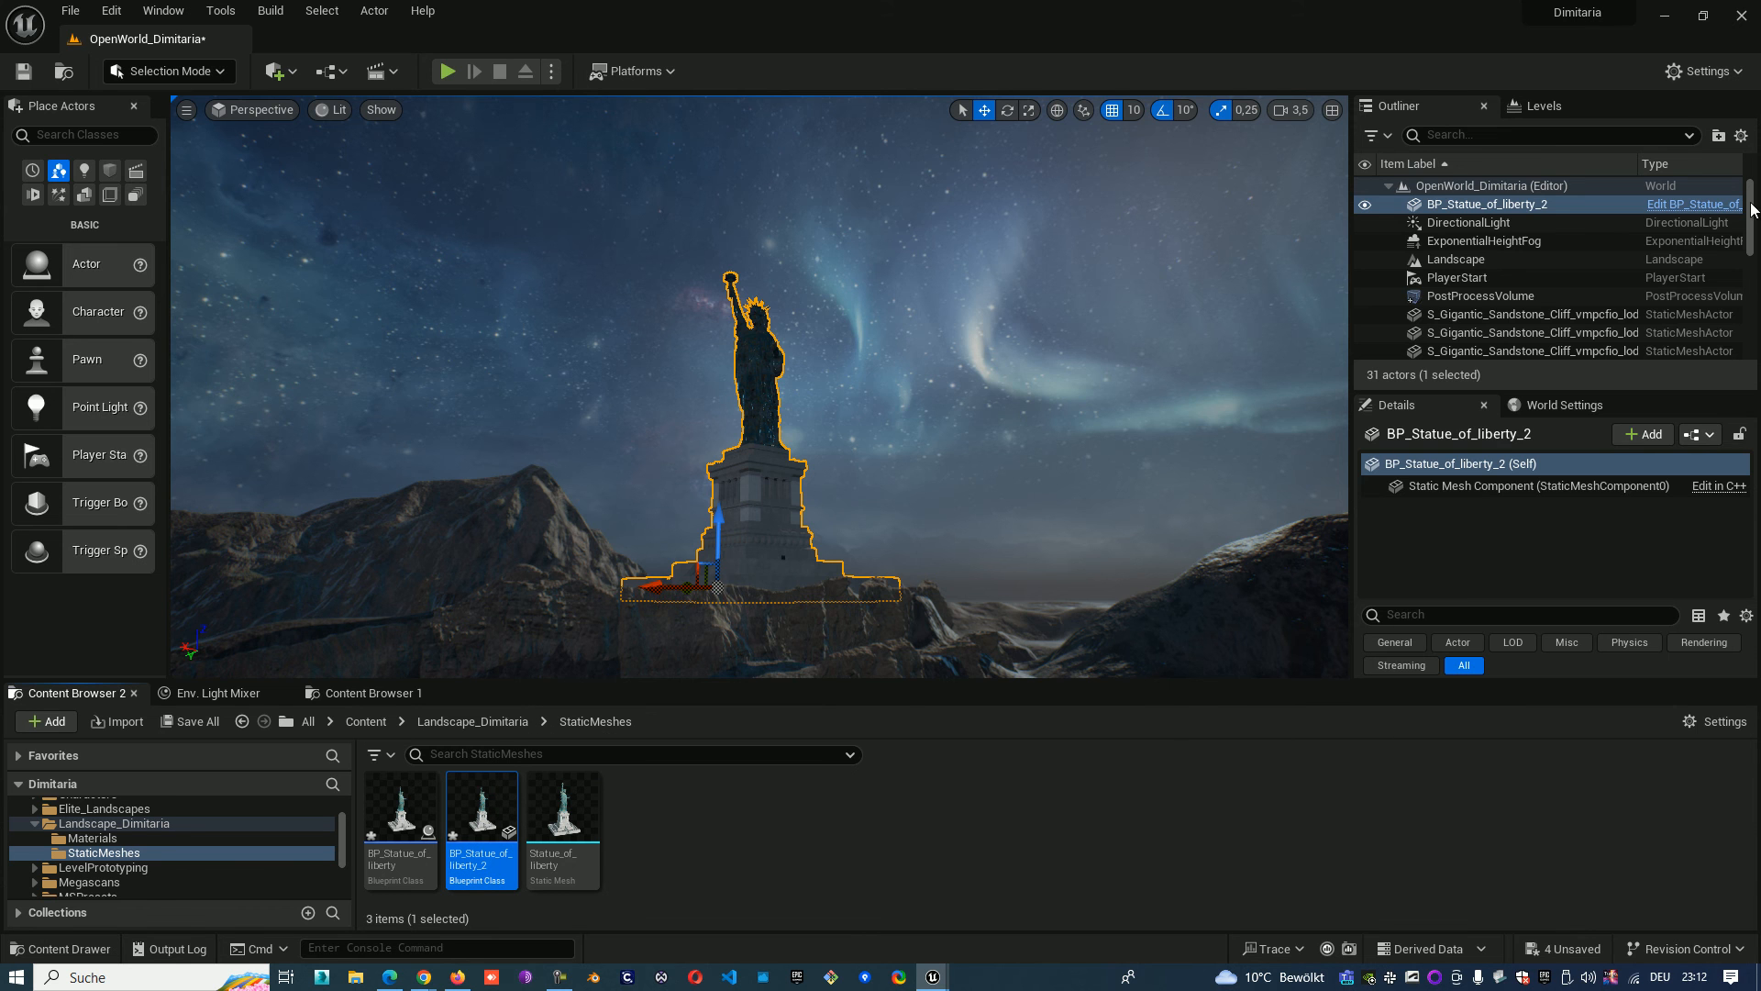
double_click(481, 804)
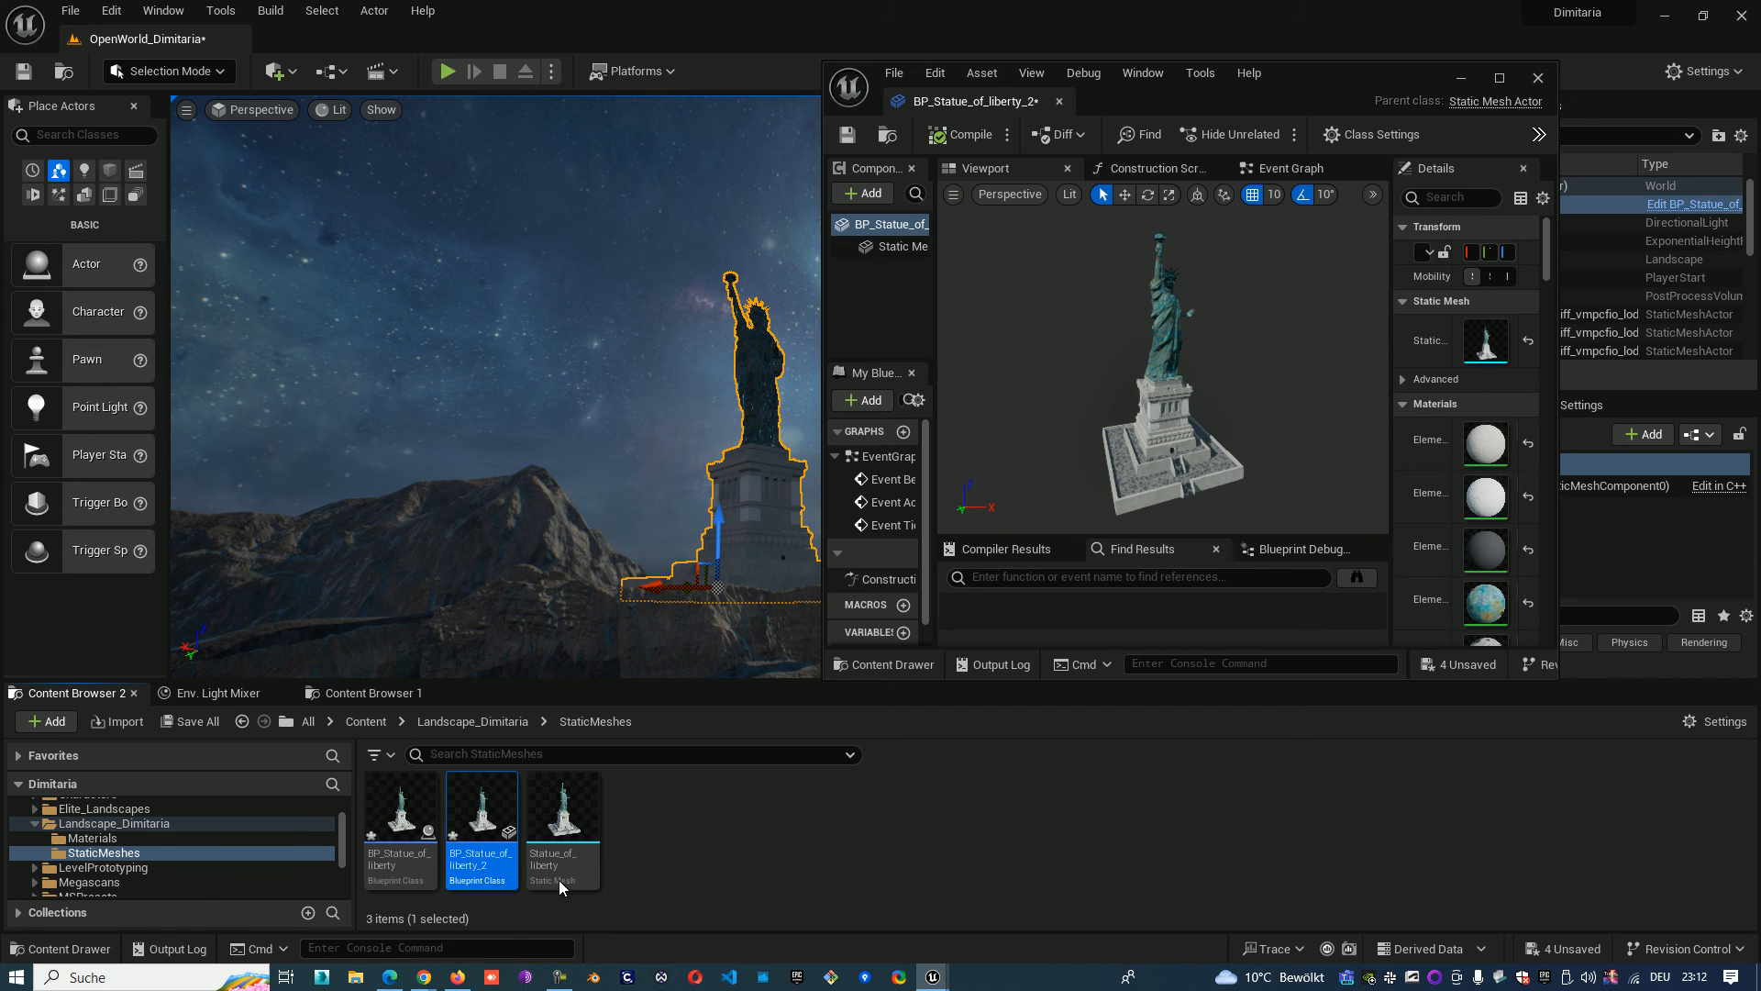
click(400, 813)
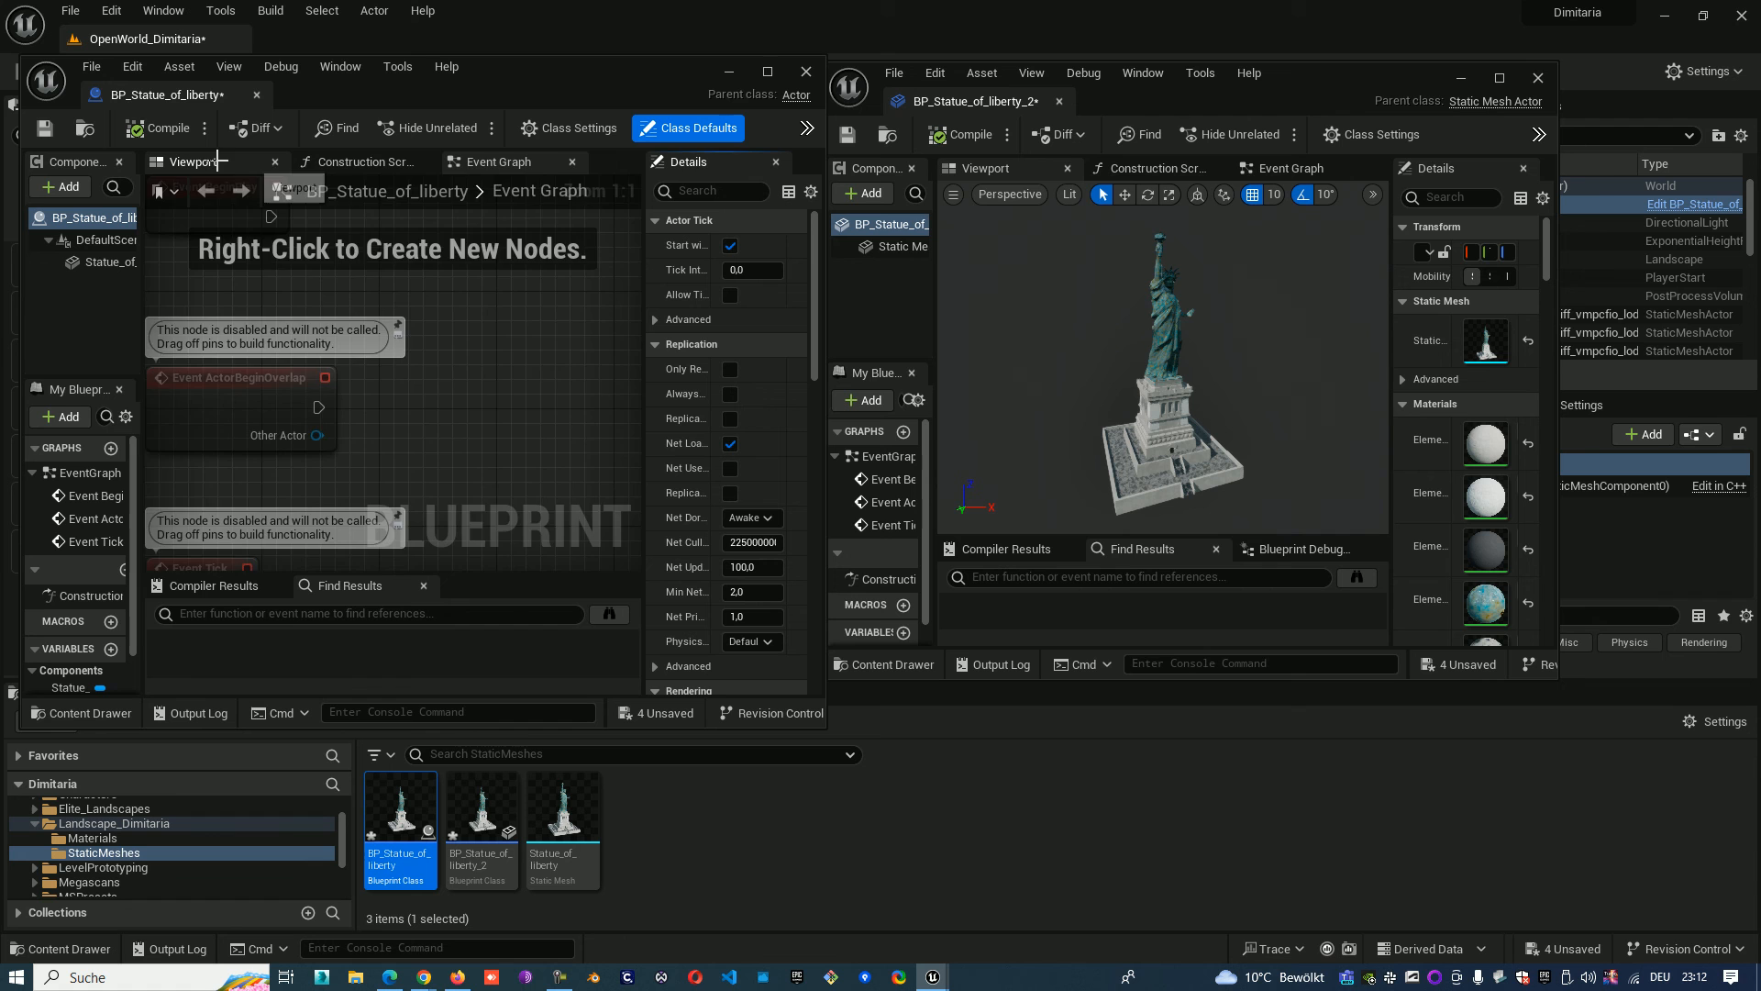
click(191, 161)
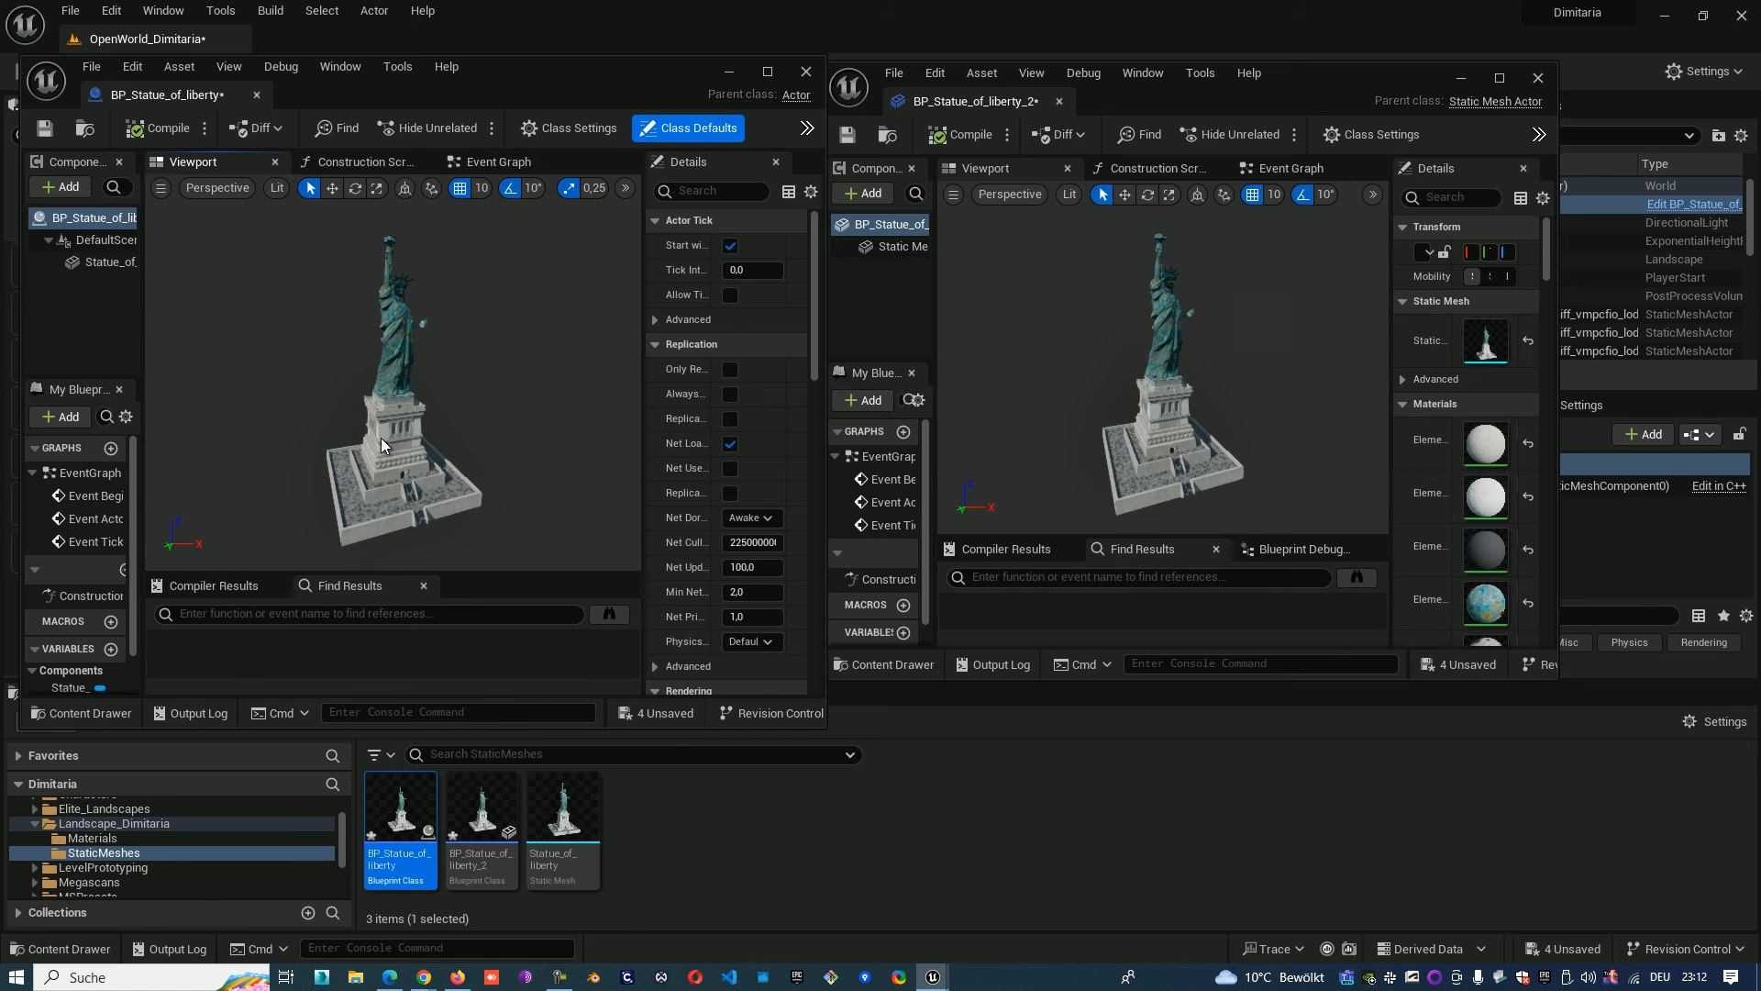
click(106, 262)
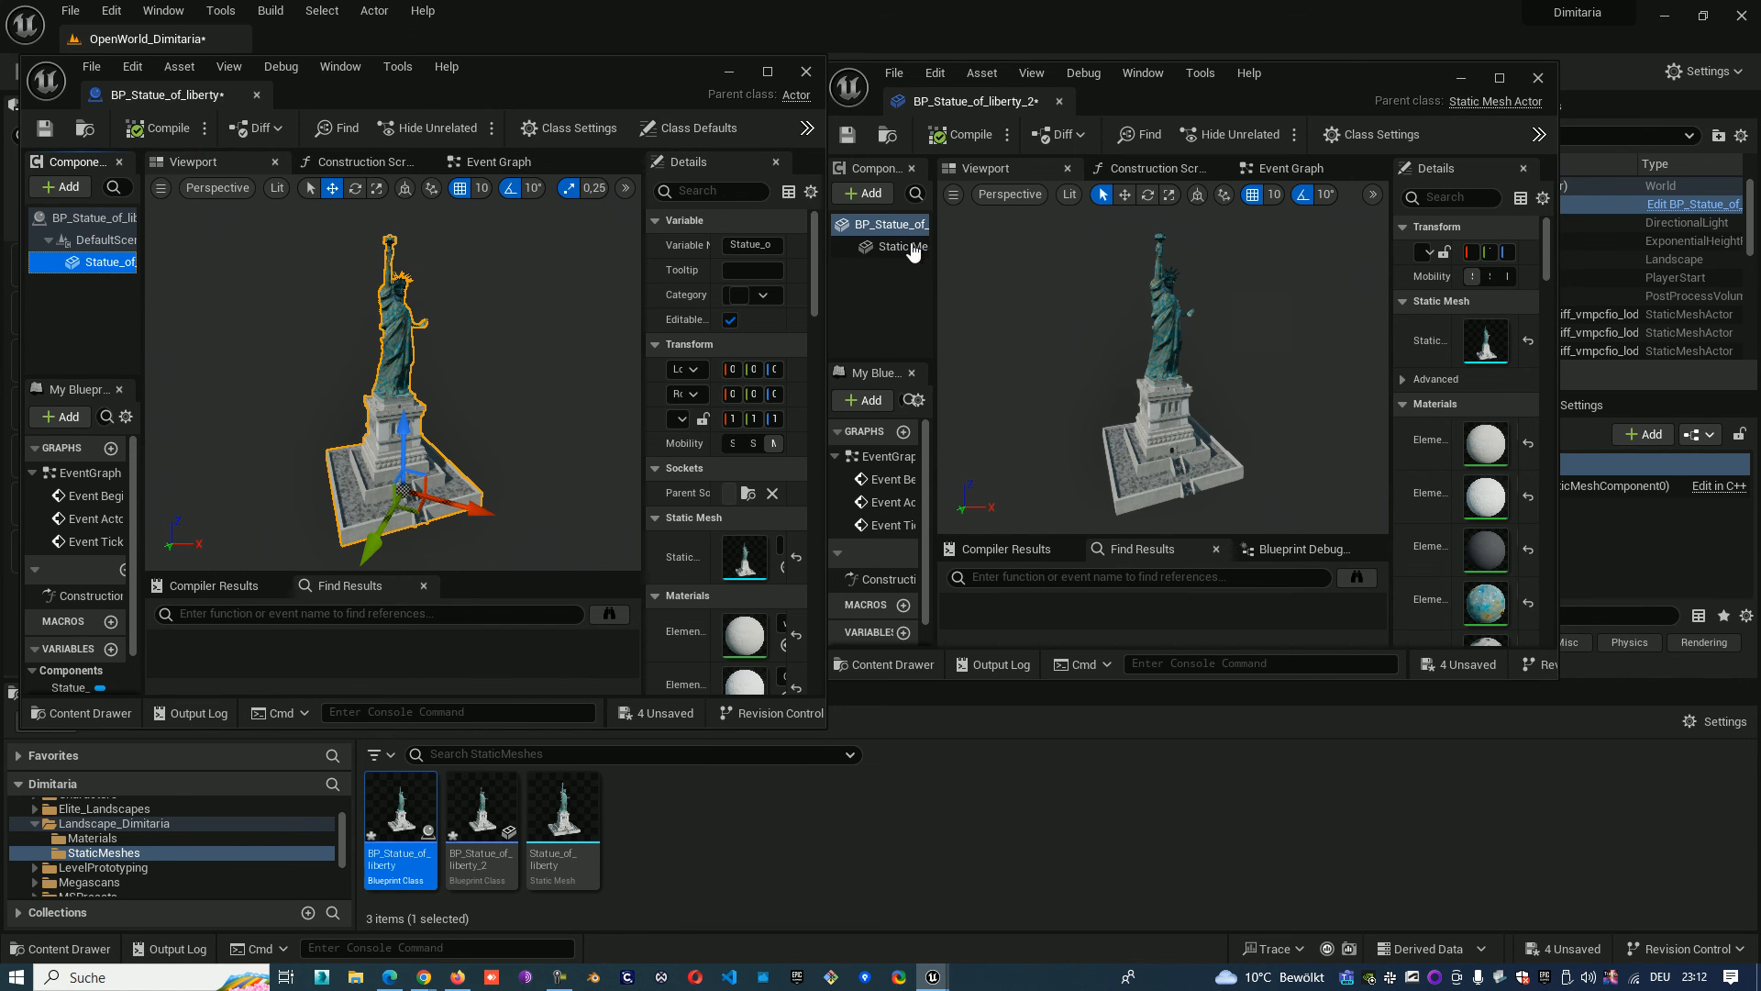
click(899, 246)
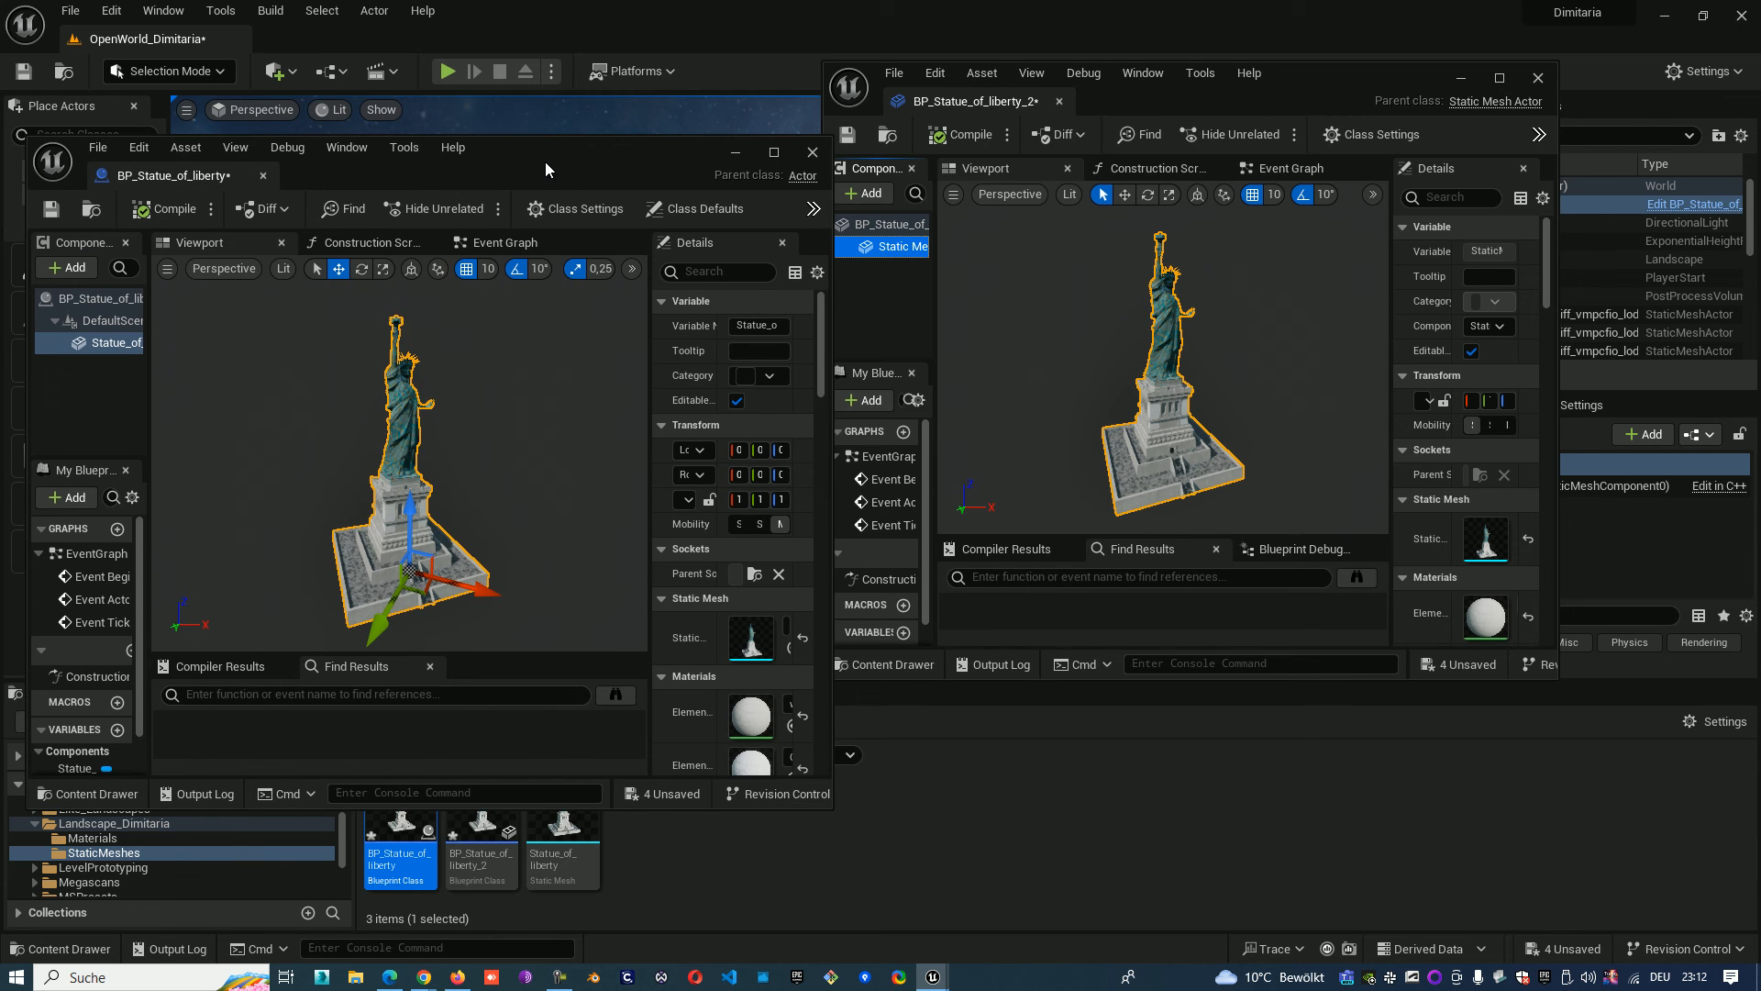
click(813, 152)
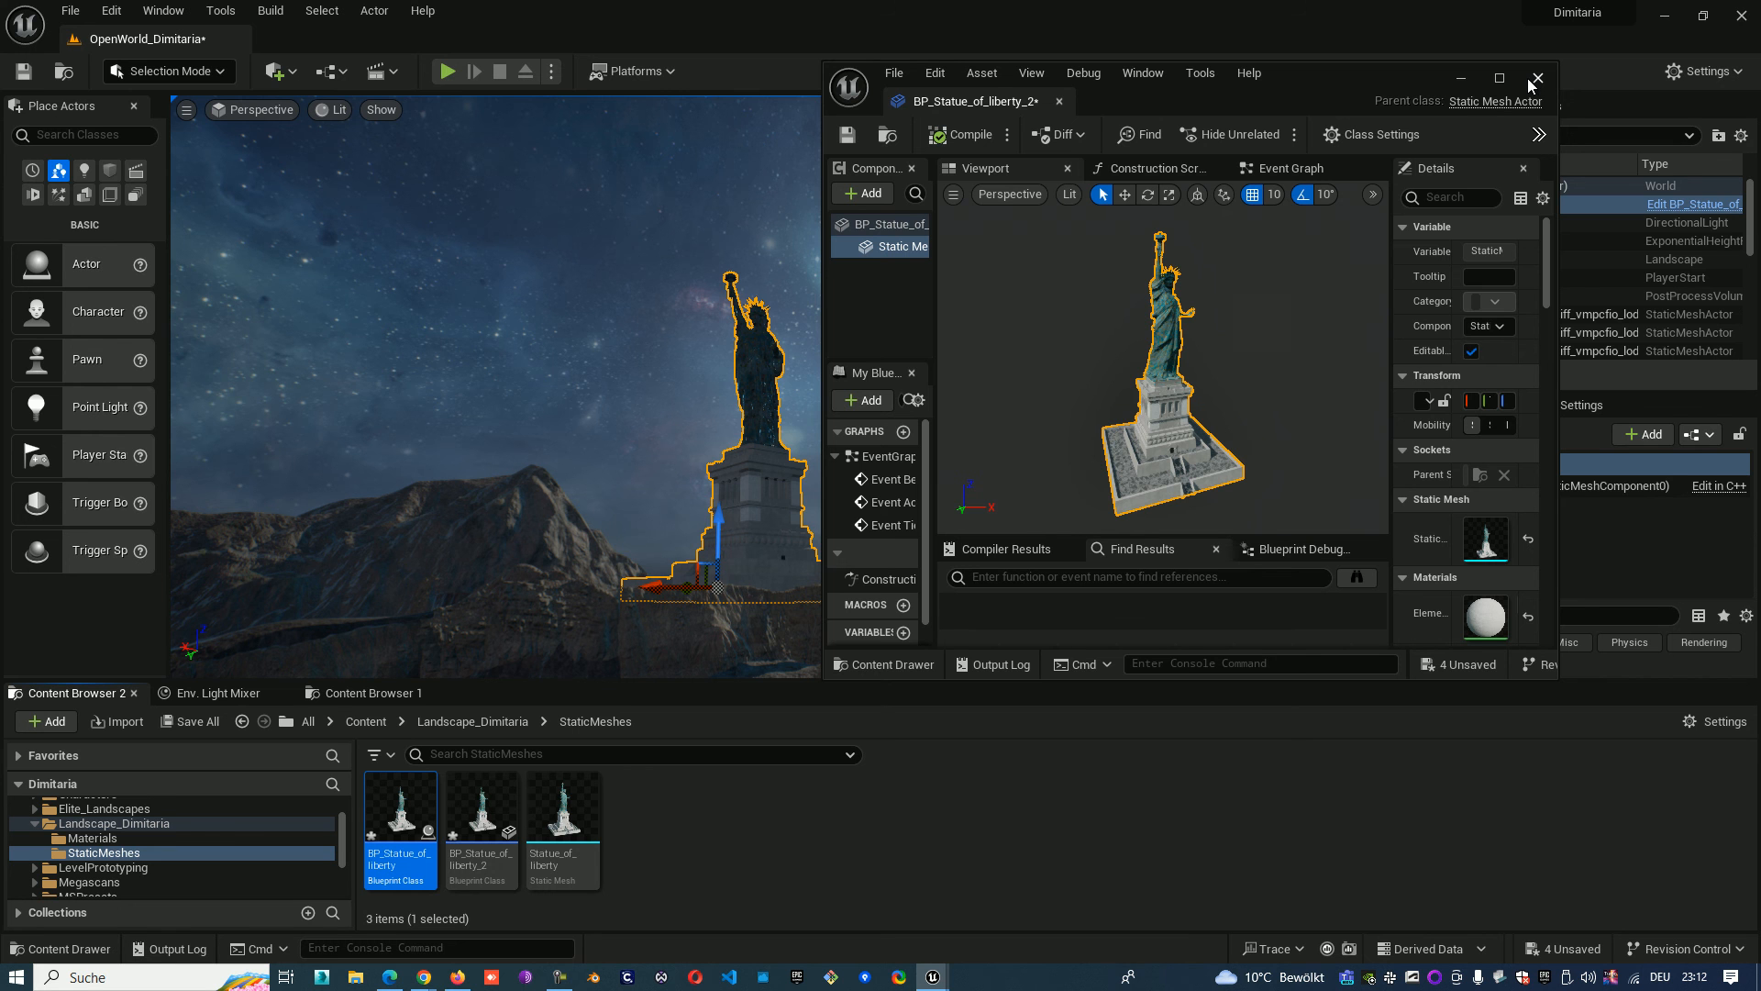
click(1537, 78)
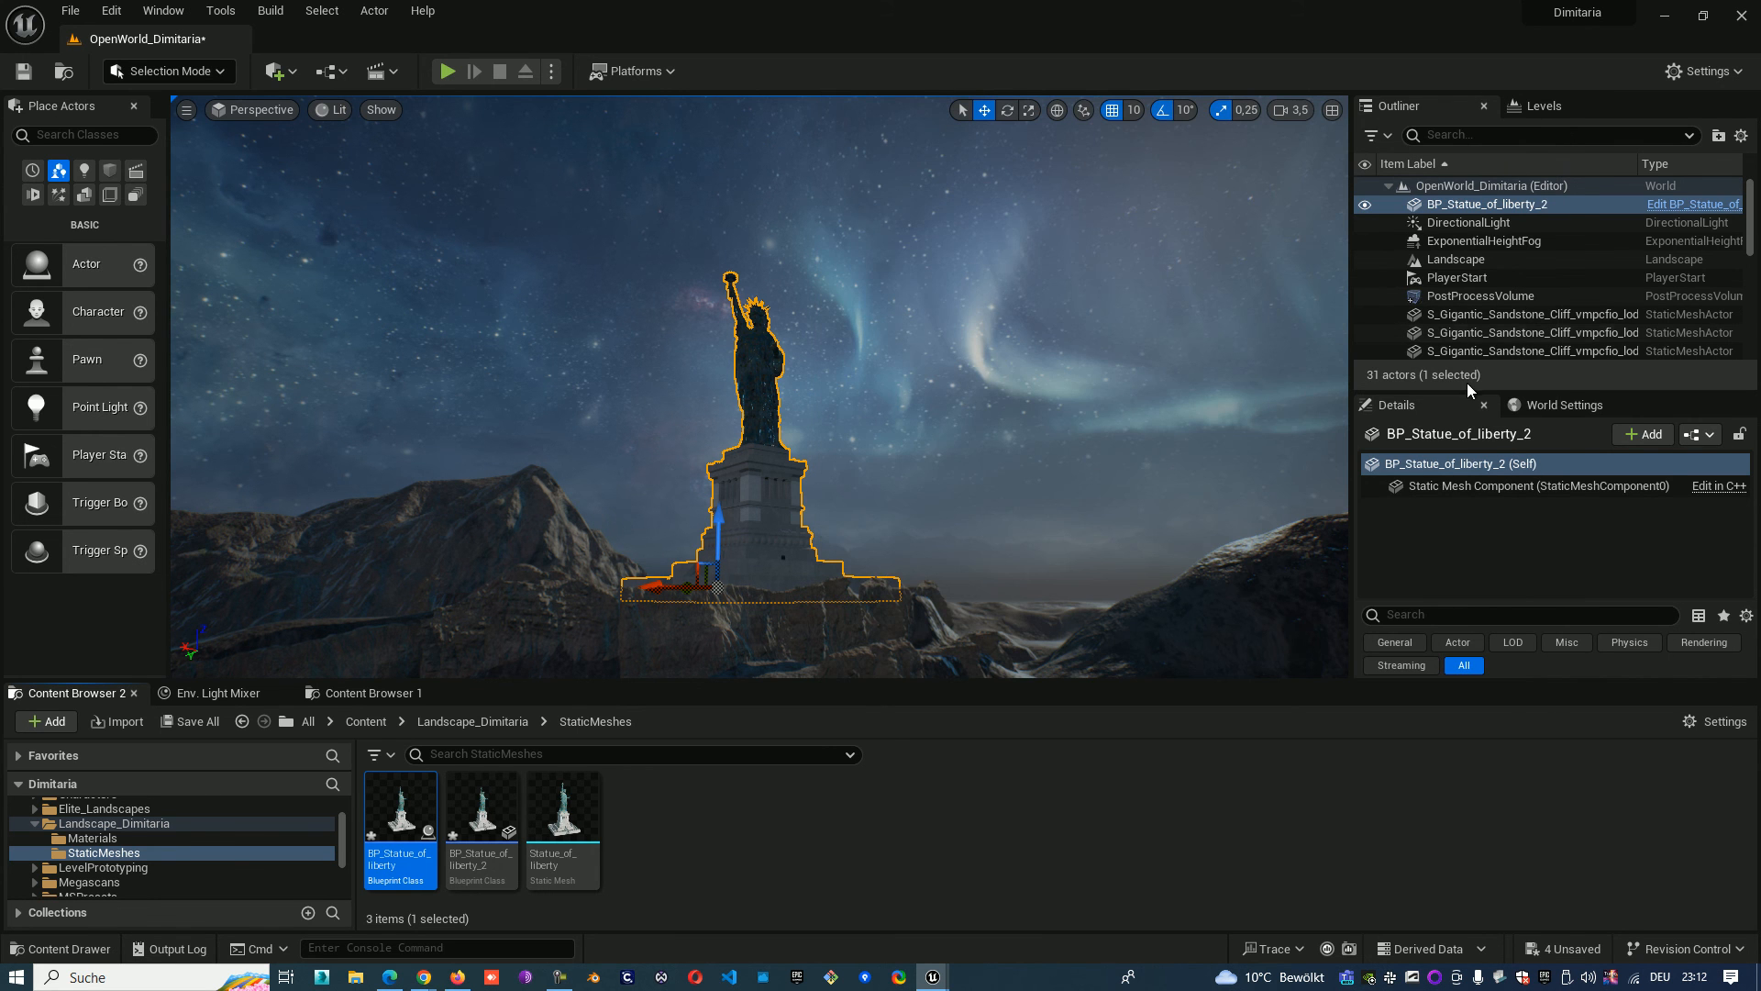